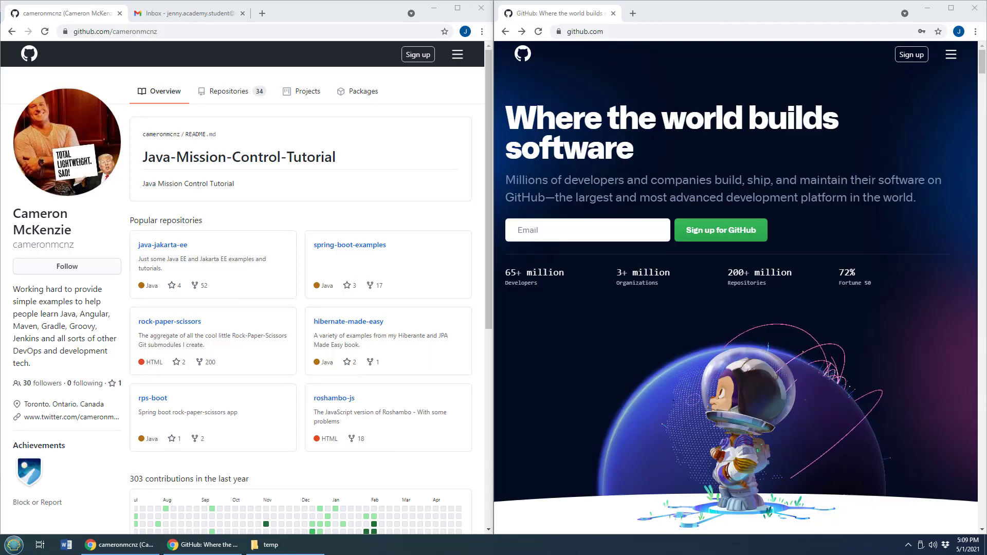
left_click(911, 54)
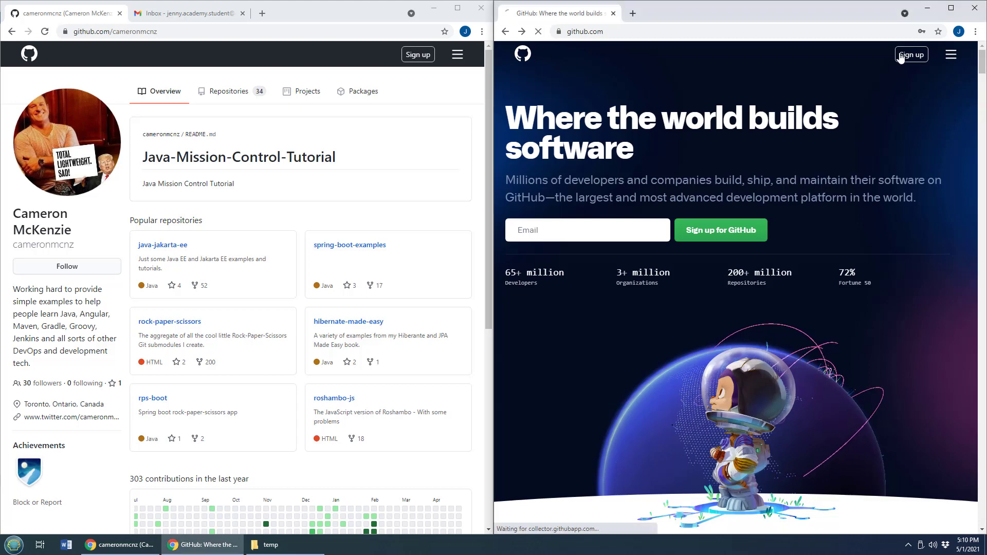
left_click(911, 54)
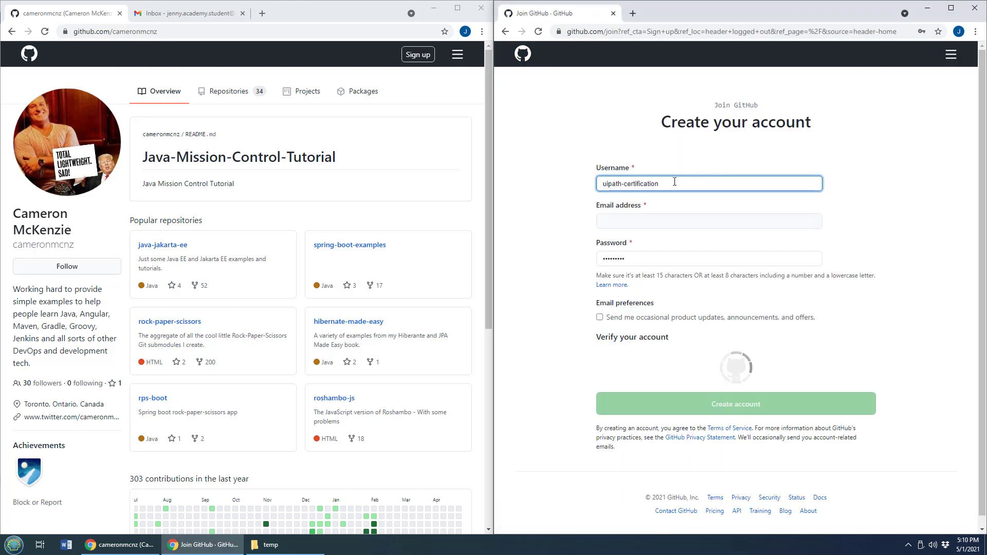
left_click(710, 183)
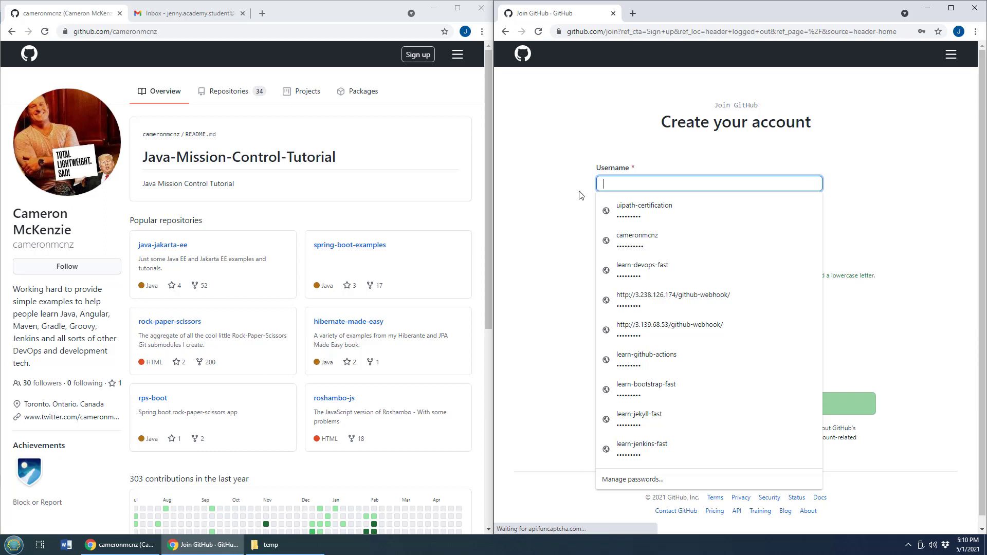
type("citizen-developer")
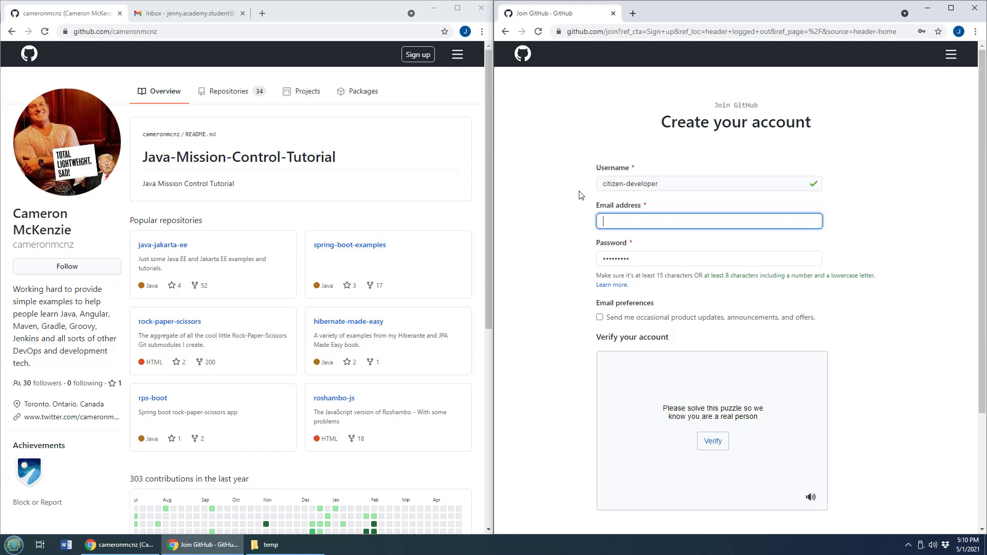
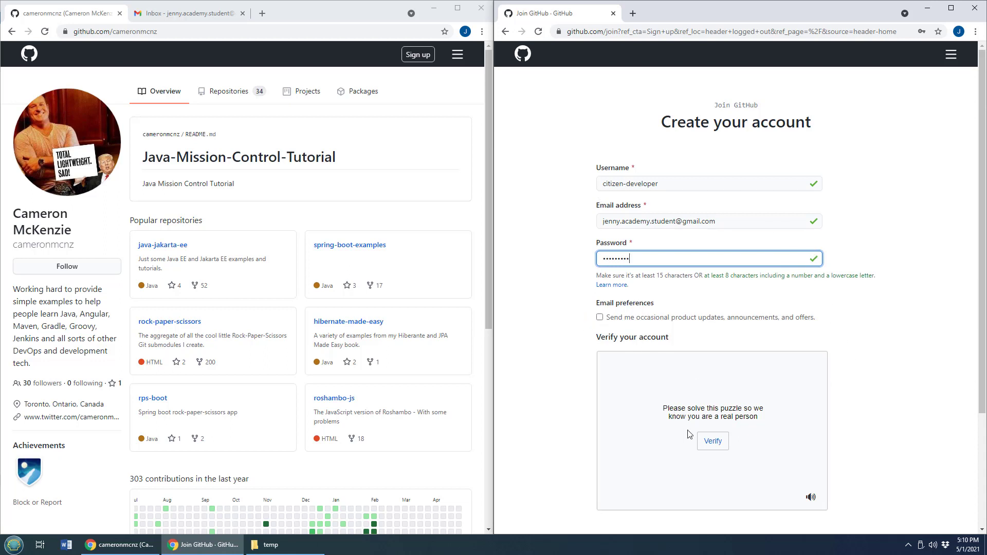
- Pass the verification puzzle by picking the spiral galaxy, then create the account
left_click(712, 441)
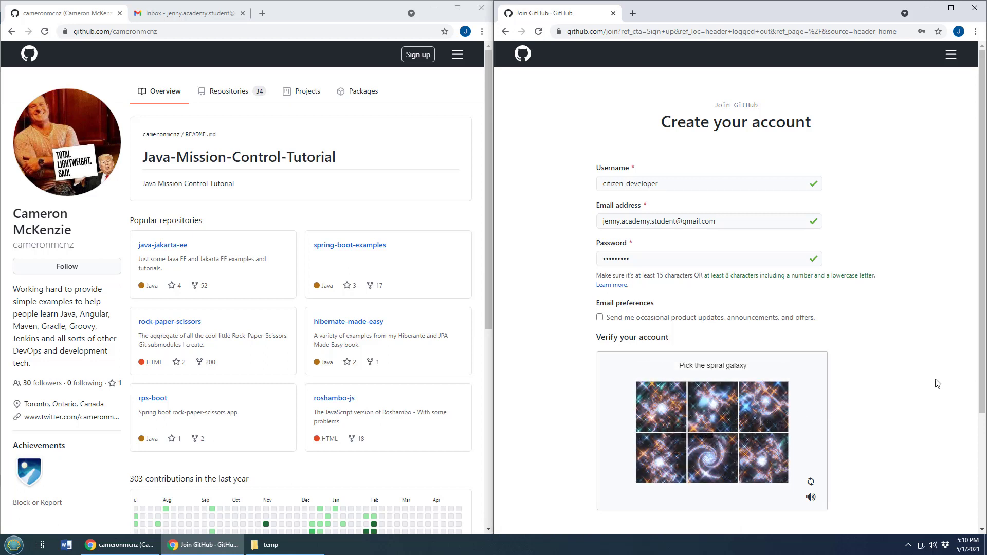
scroll("down", 3)
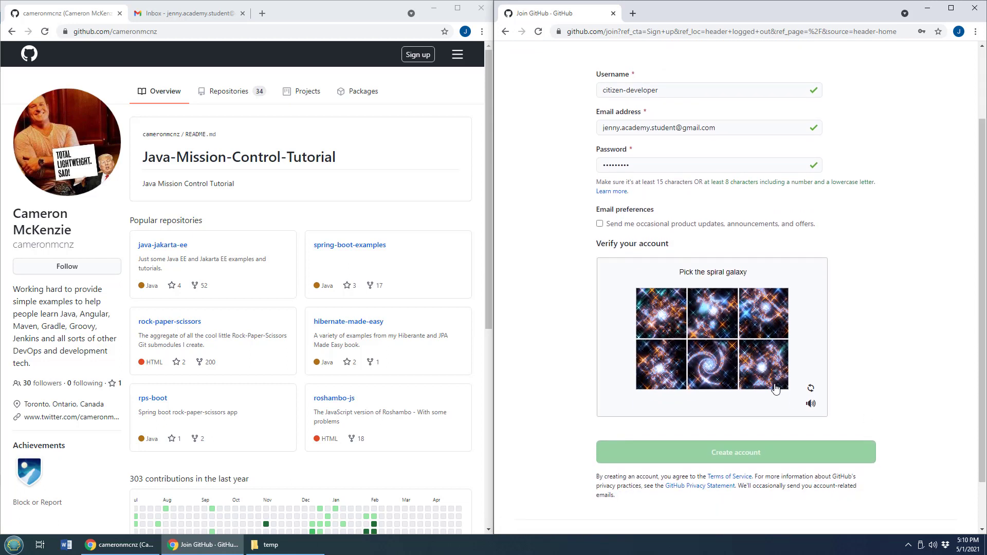
left_click(712, 365)
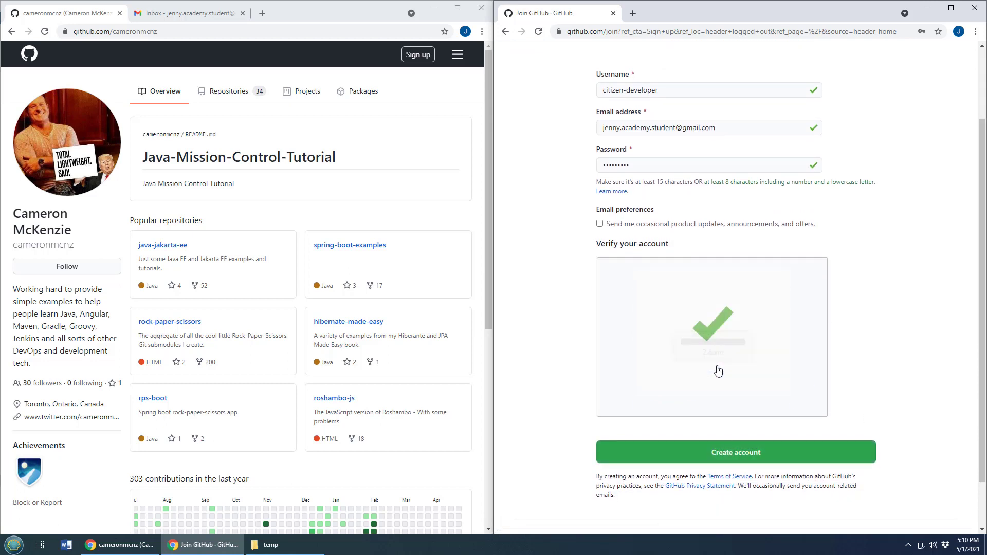
left_click(736, 452)
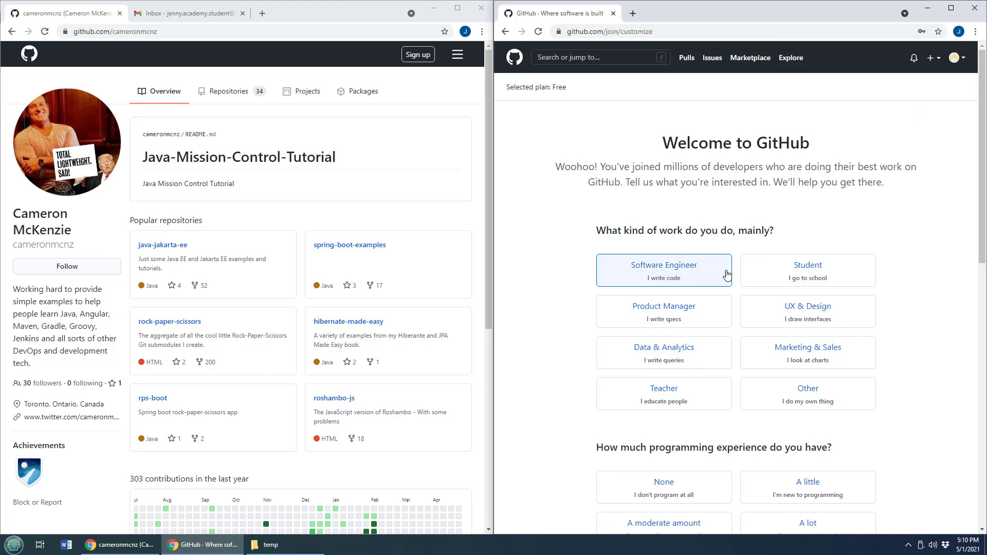
- Answer Software Engineer in the welcome survey, then verify the email through the Gmail link
left_click(663, 487)
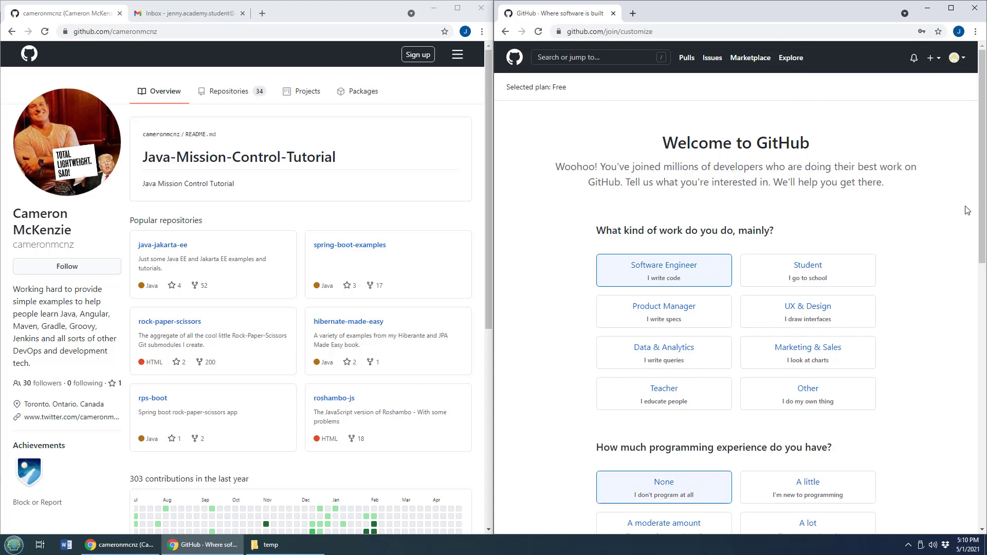
scroll("down", 3)
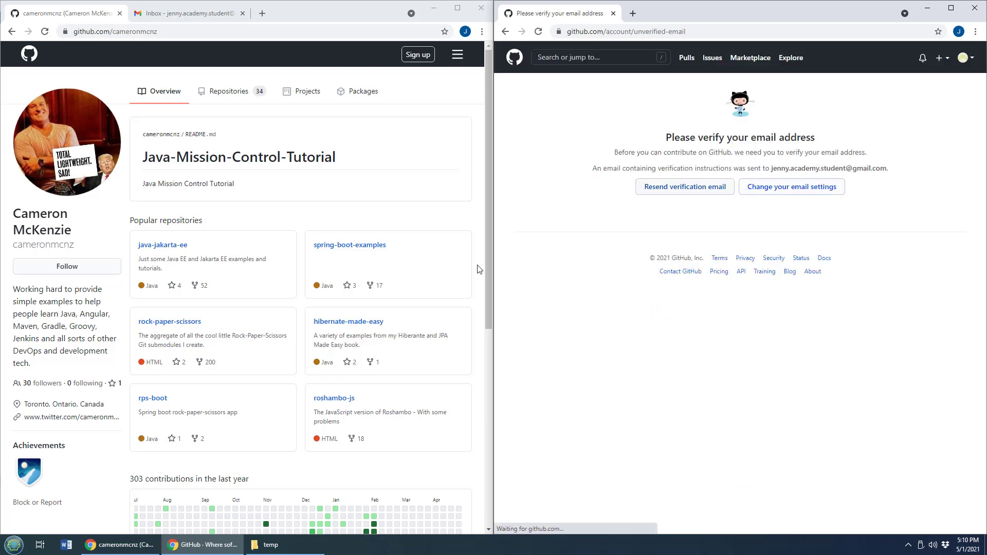
left_click(186, 13)
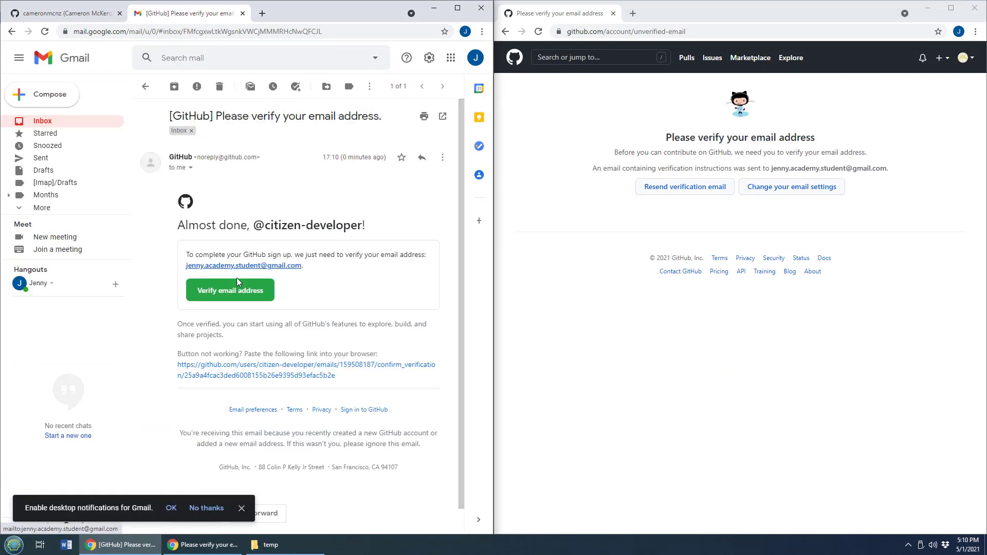
left_click(230, 290)
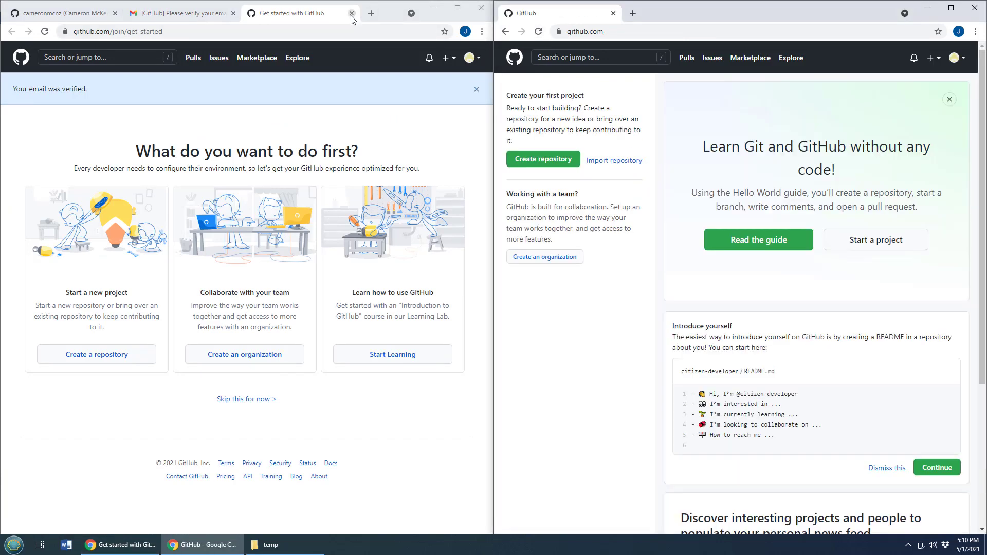
left_click(351, 13)
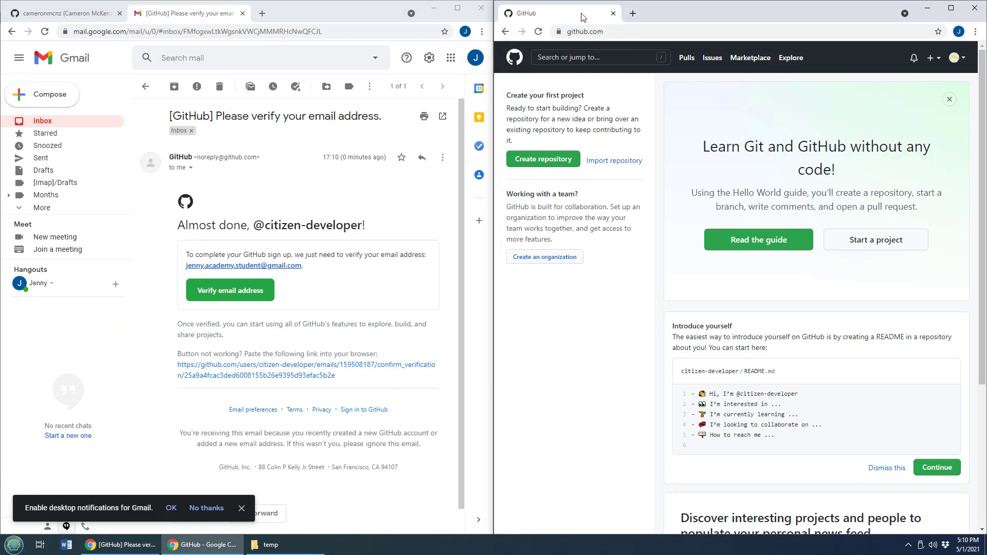
- Open rock-paper-scissors from the profile, view the performance branch, then return to master
left_click(60, 12)
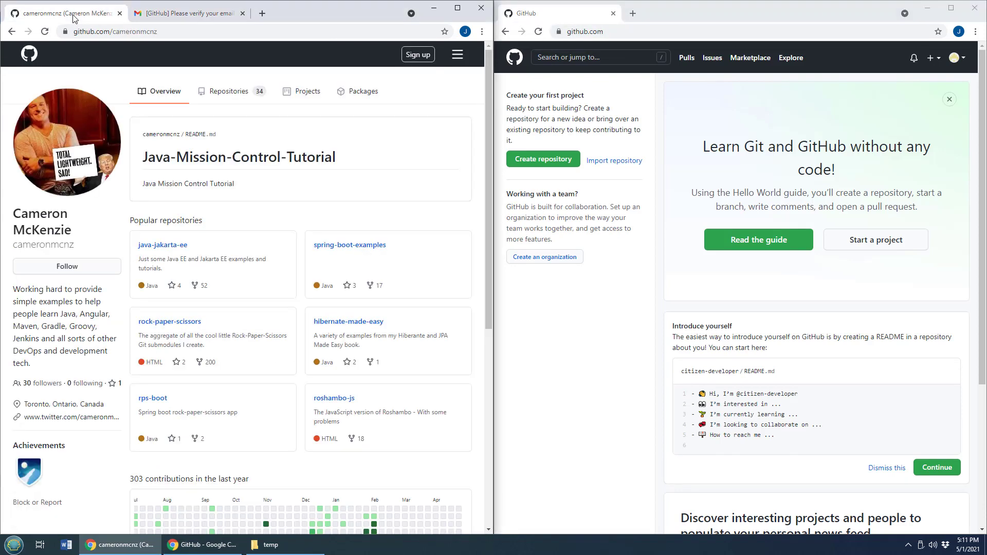
mouse_move(233, 149)
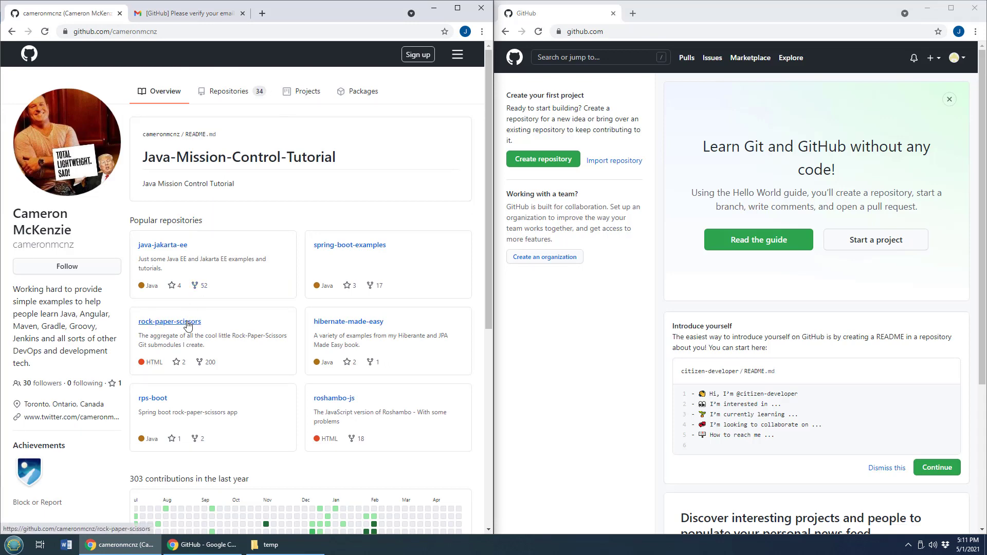
left_click(170, 321)
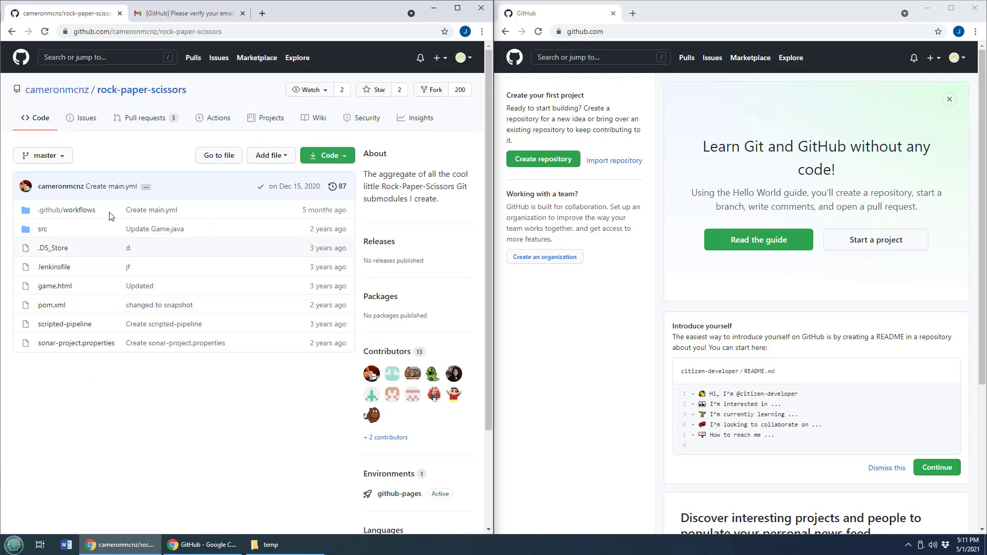
left_click(42, 155)
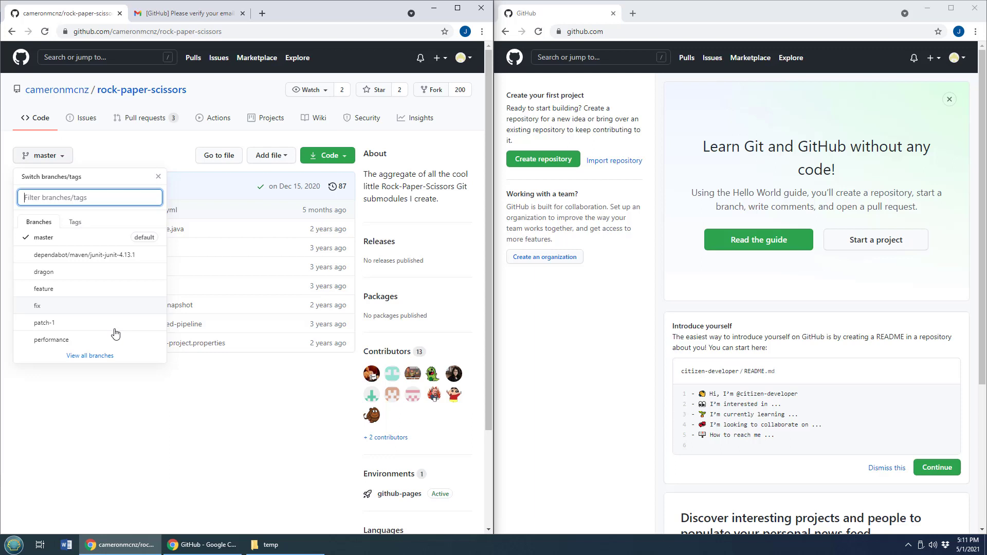
left_click(51, 340)
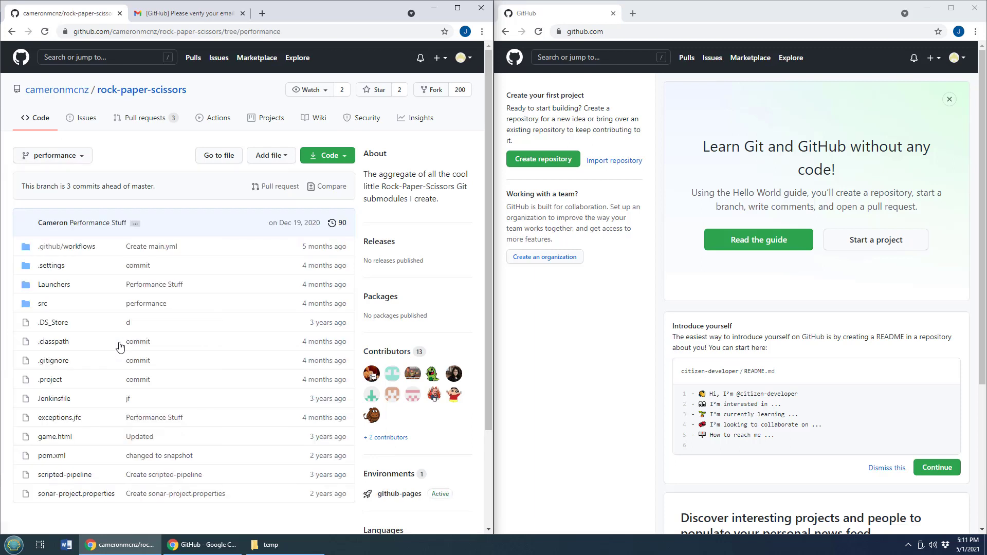
mouse_move(125, 202)
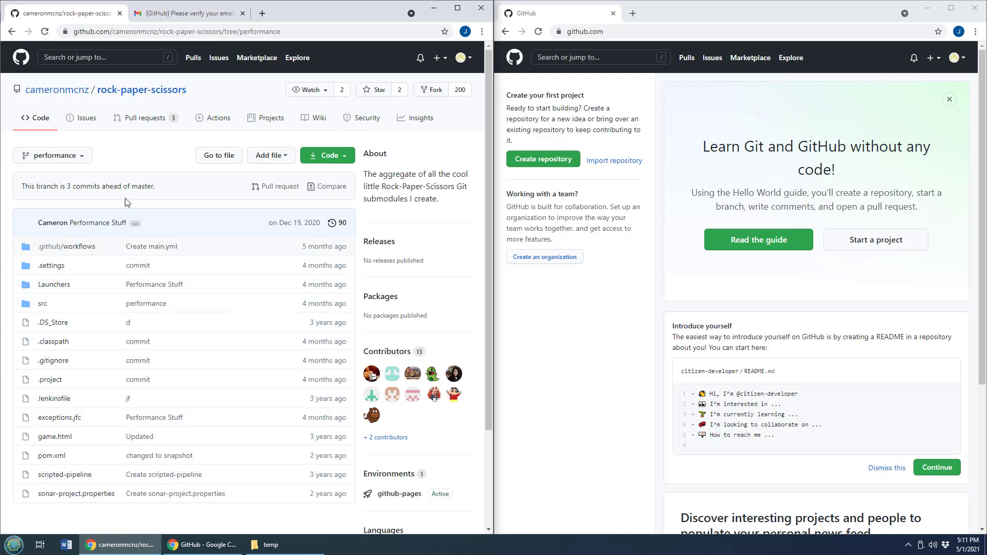
left_click(45, 238)
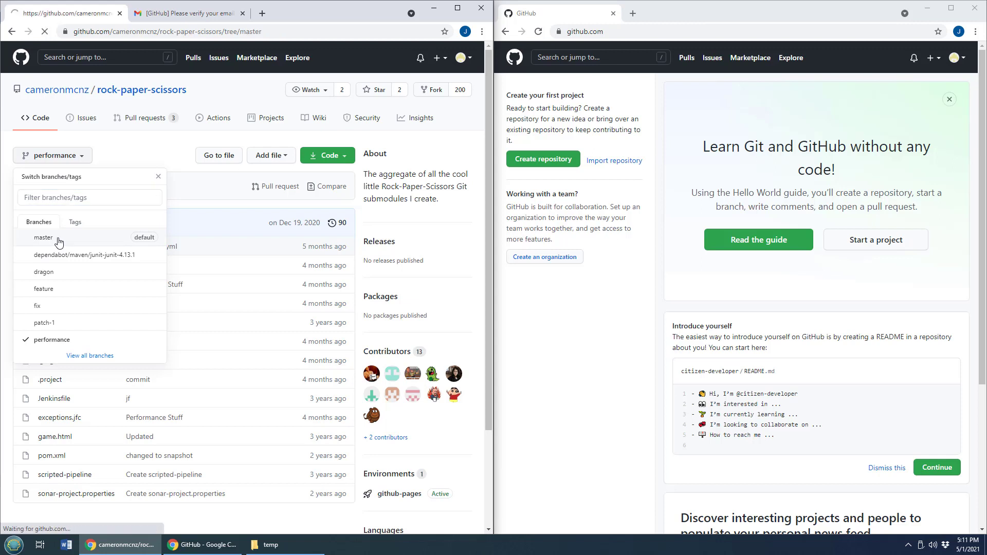
left_click(45, 237)
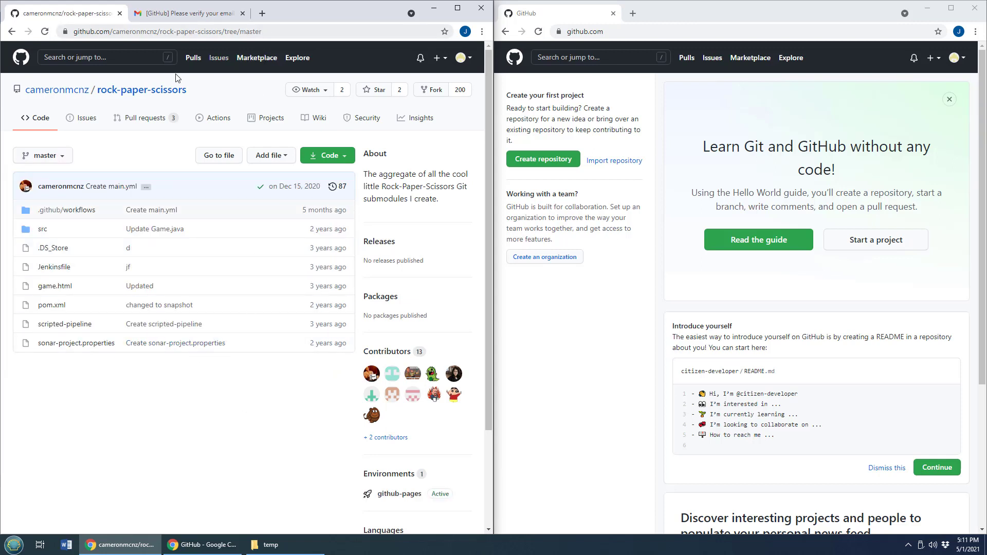
left_click(145, 30)
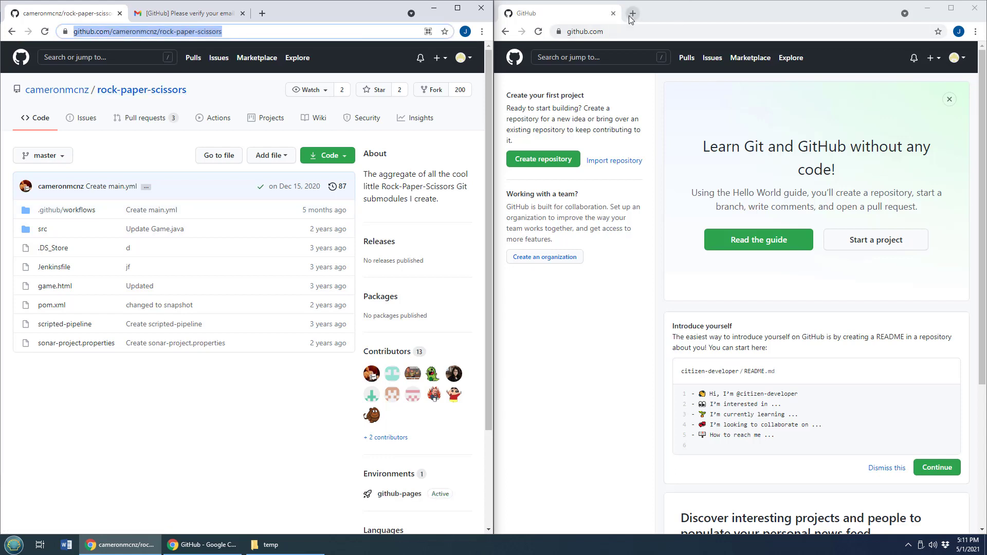
- Search 'cameron', reach the owner's rock-paper-scissors repository, and fork it
type("cameron")
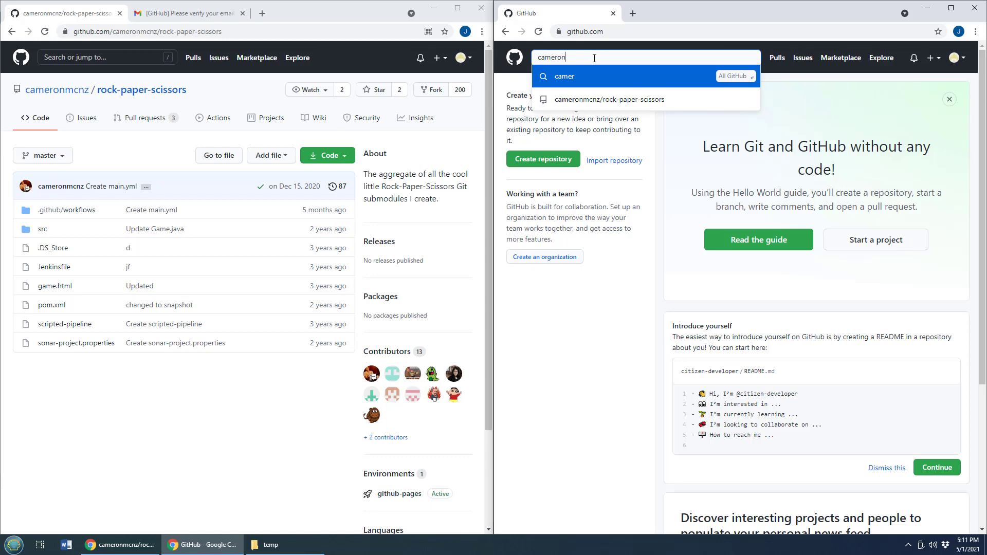
key("Enter")
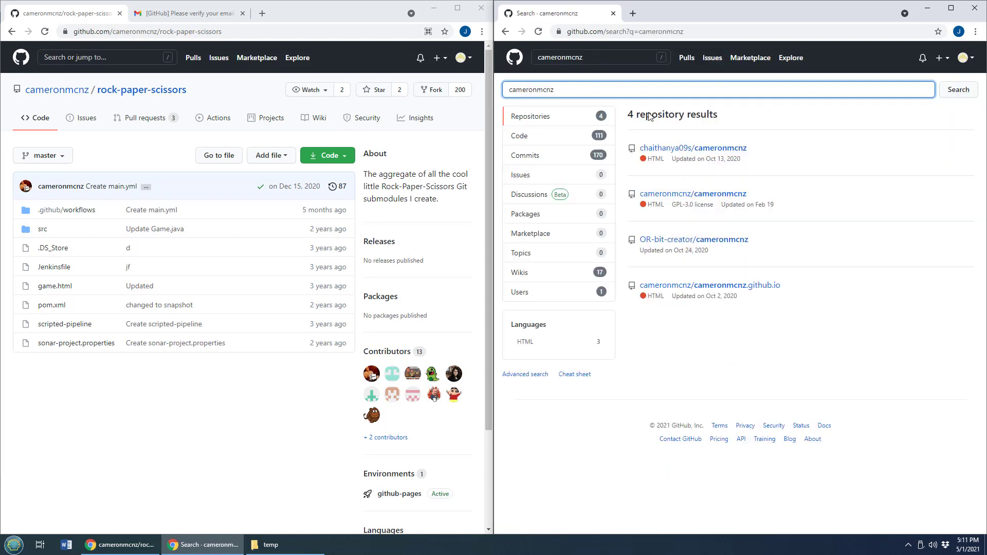
mouse_move(692, 194)
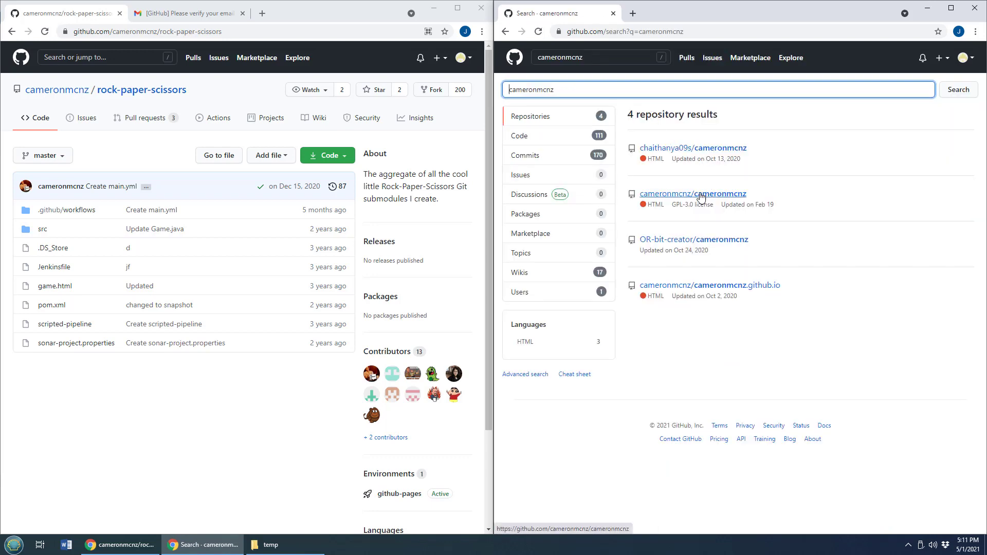
left_click(693, 194)
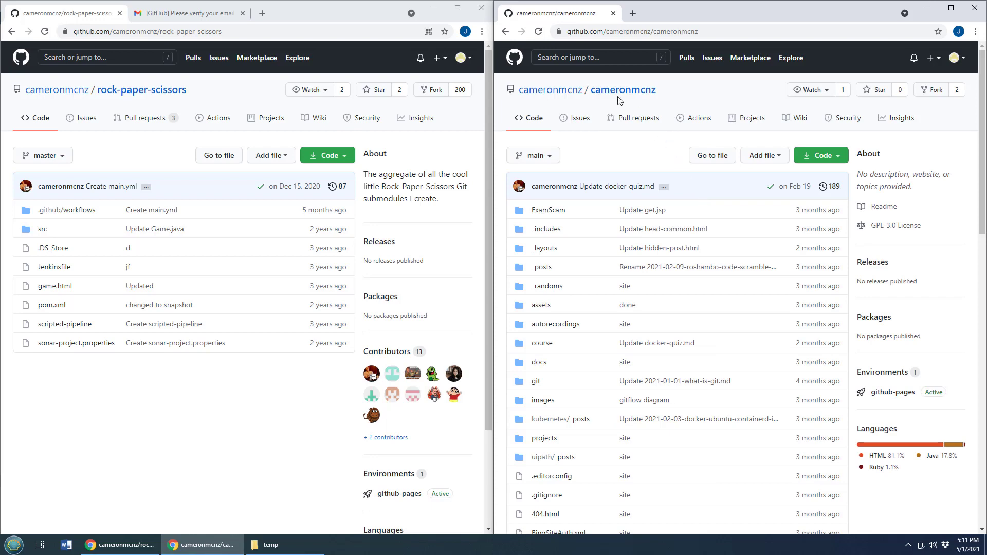
left_click(549, 90)
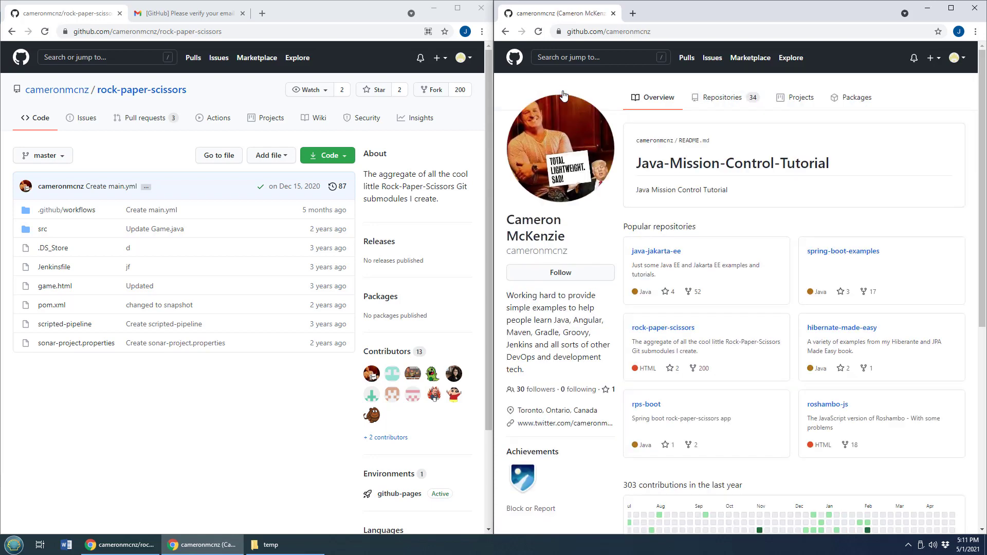
left_click(663, 327)
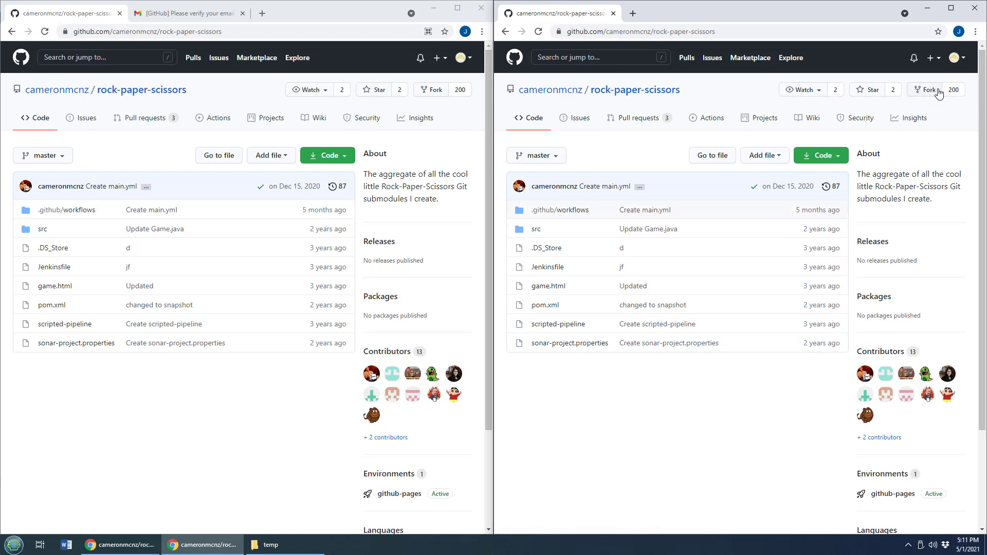
mouse_move(932, 90)
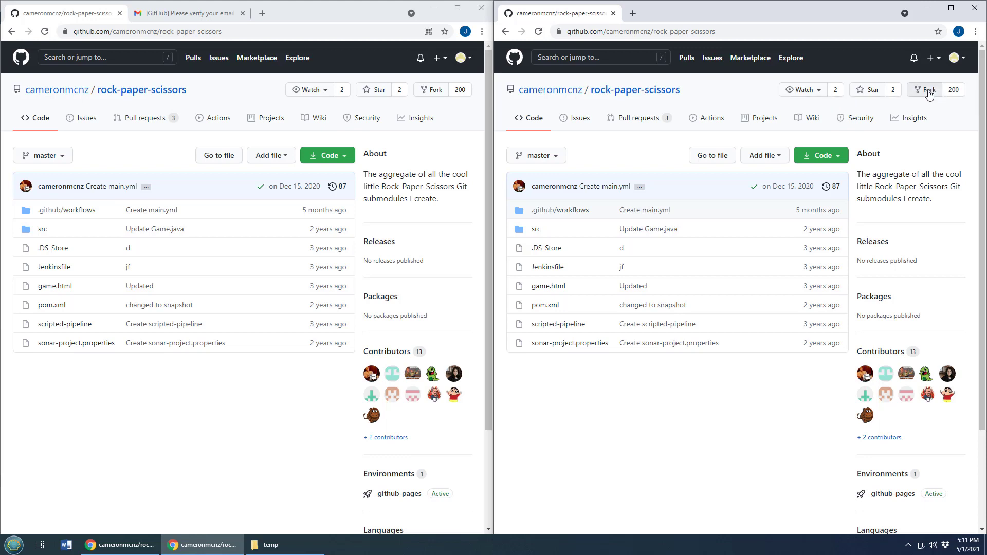
left_click(925, 89)
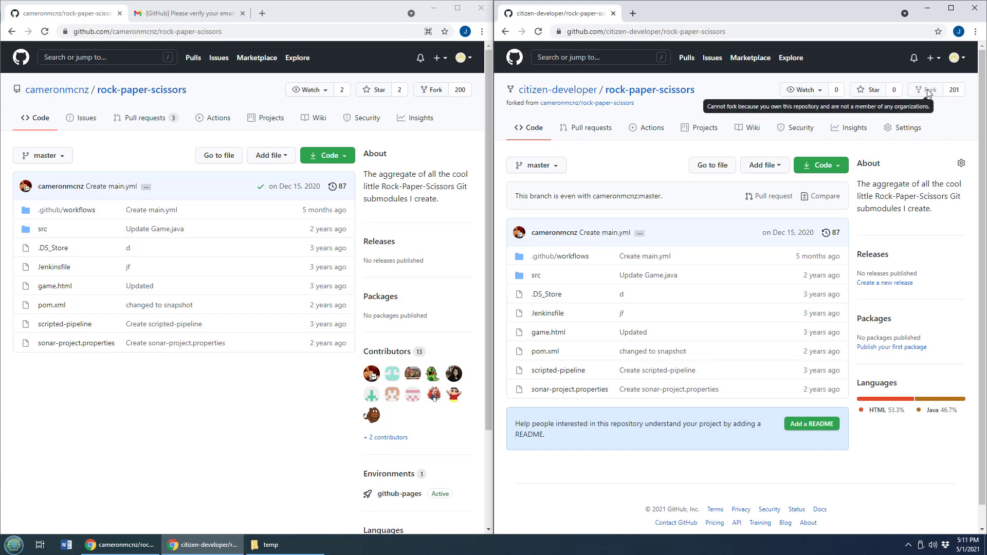
- Copy the fork's HTTPS clone URL from the green Code dropdown
left_click(822, 166)
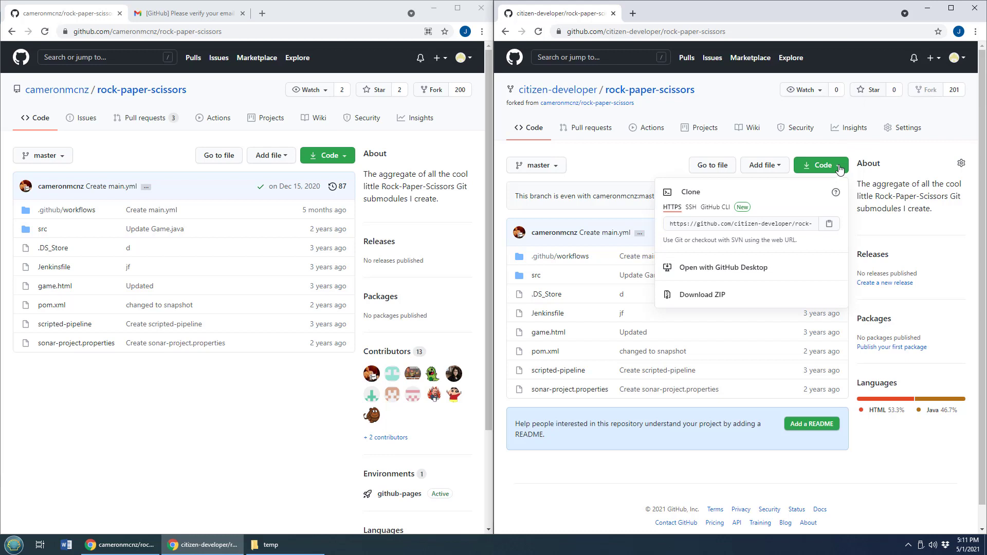
left_click(739, 224)
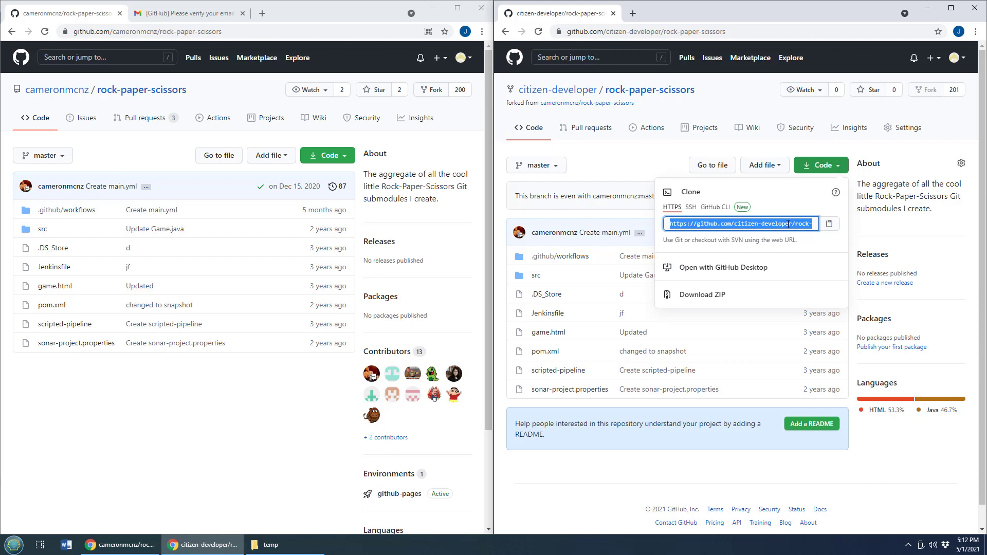
left_click(830, 224)
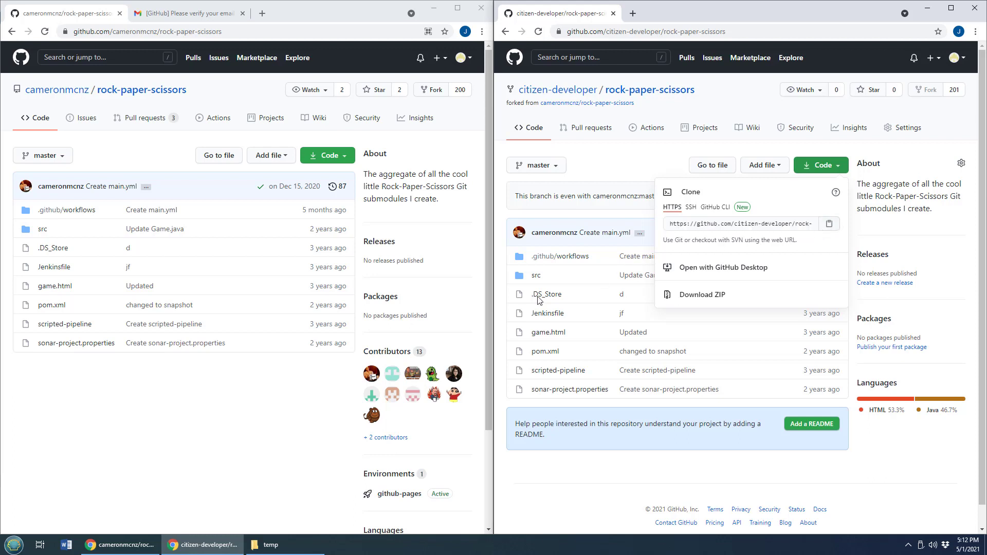
left_click(270, 544)
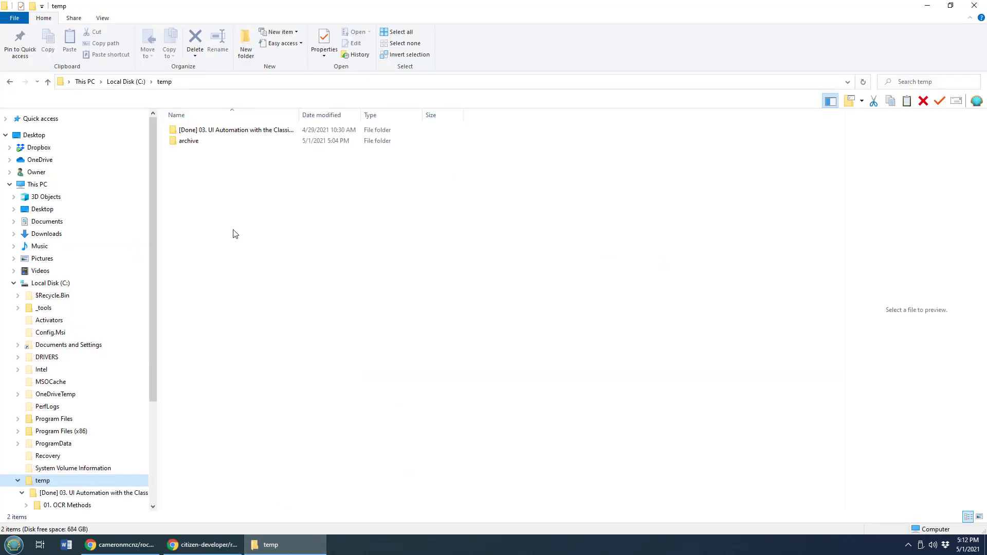
- Launch Git Bash Here from the C:\temp folder's context menu
right_click(235, 233)
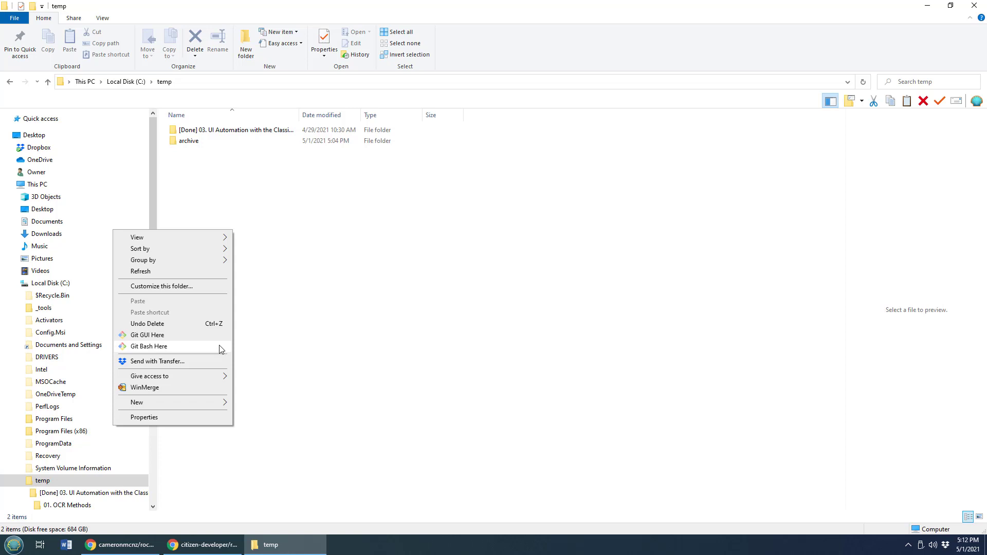
left_click(148, 346)
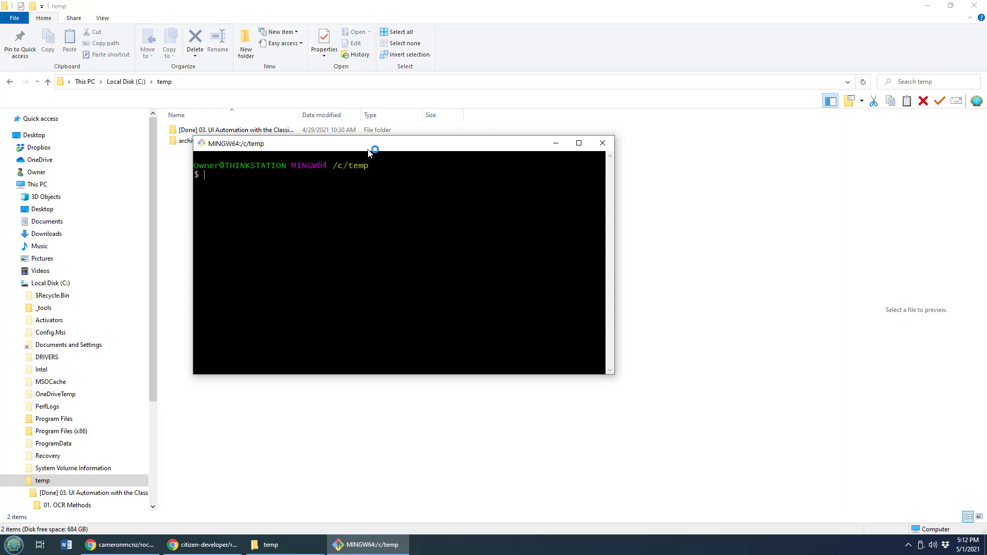
- Run git clone with the pasted fork URL
type("git clone")
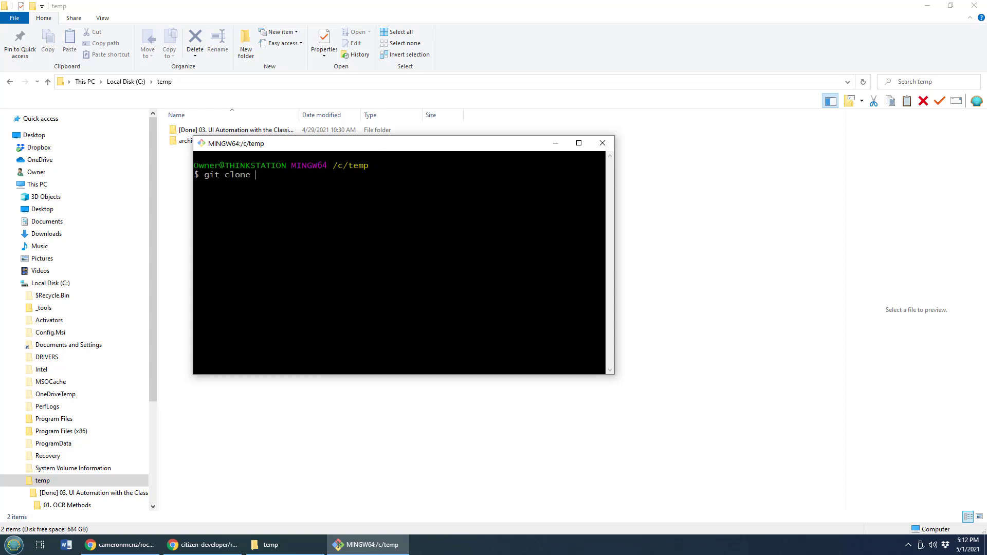
right_click(403, 214)
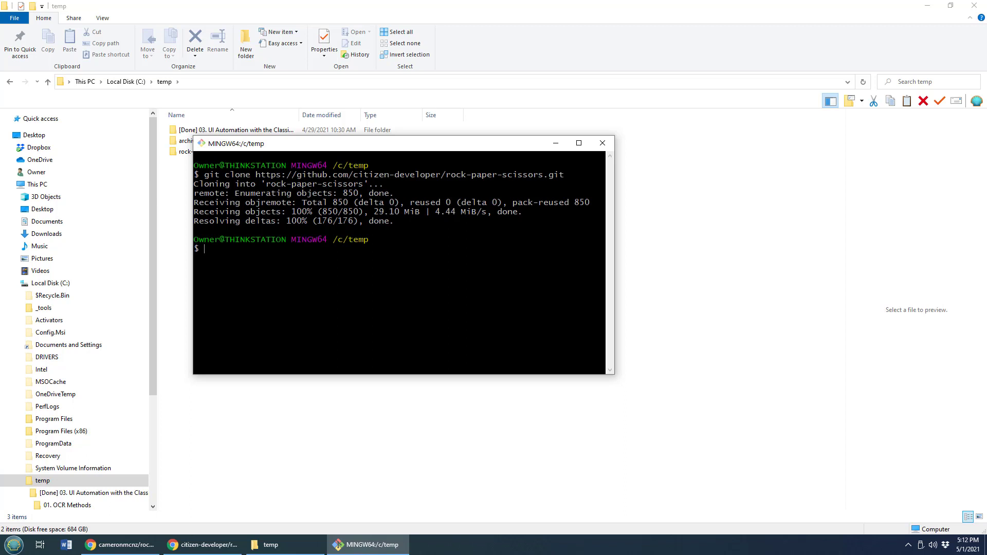
- Check status, move into the rock-paper-scissors clone, and create an empty alpha.html
type("g")
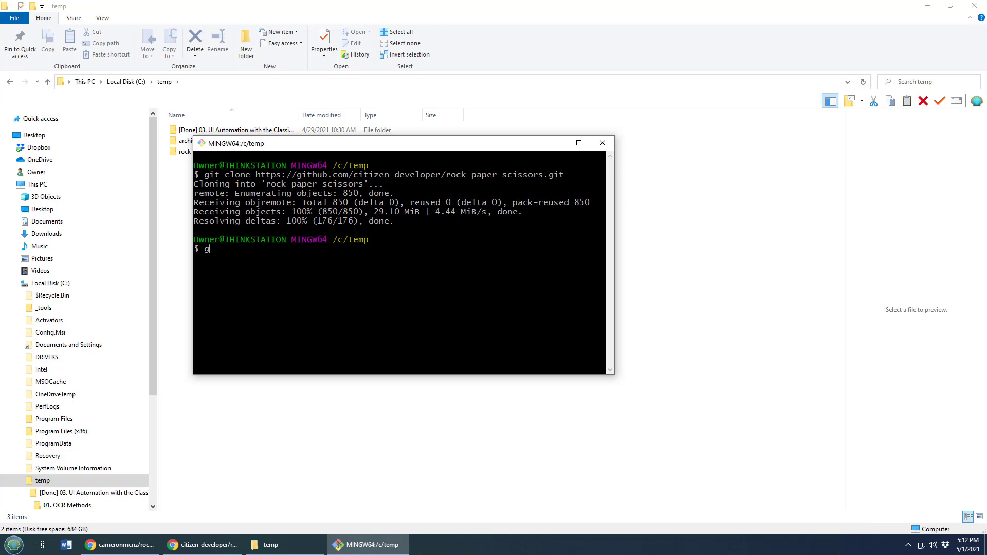
key("enter")
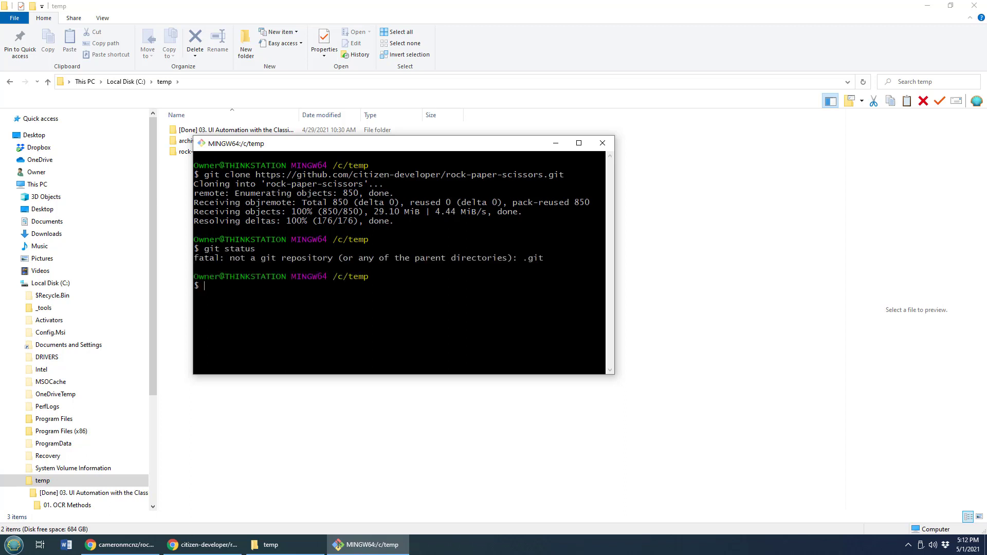
type("ls")
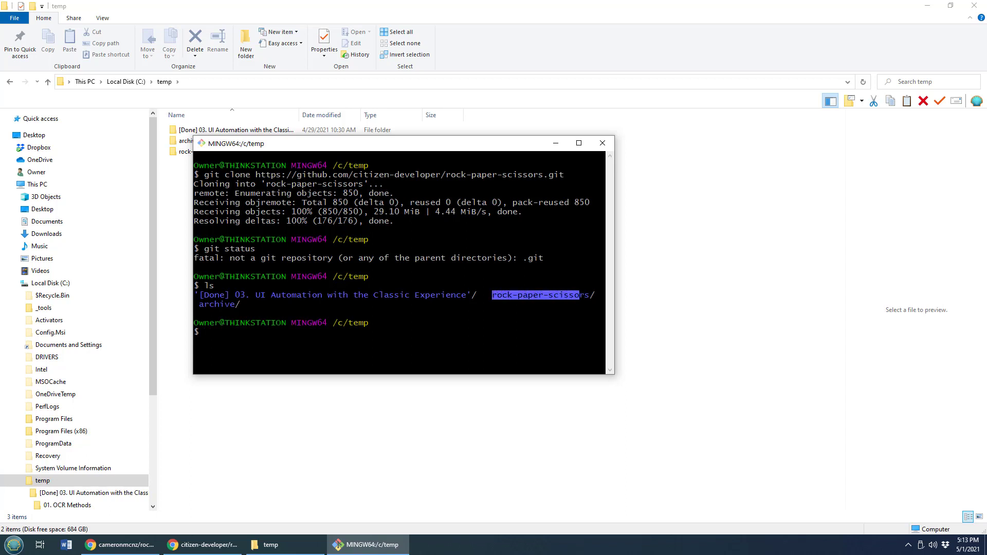
type("cd cr")
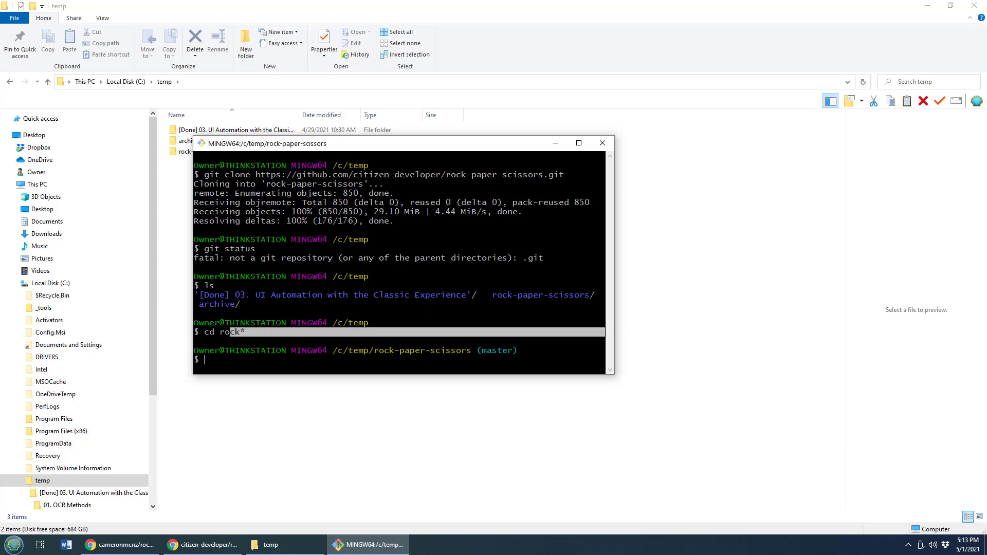
type("git status")
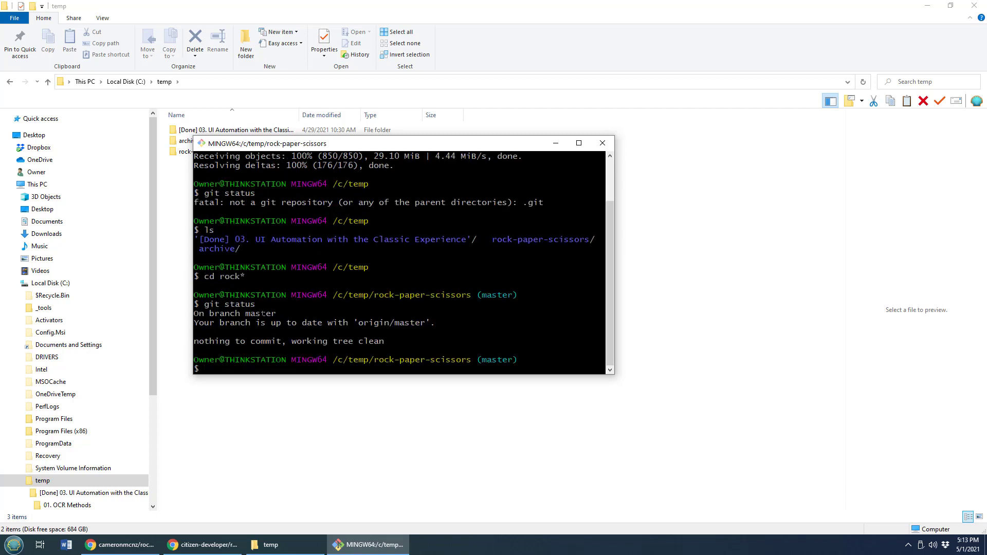
double_click(260, 314)
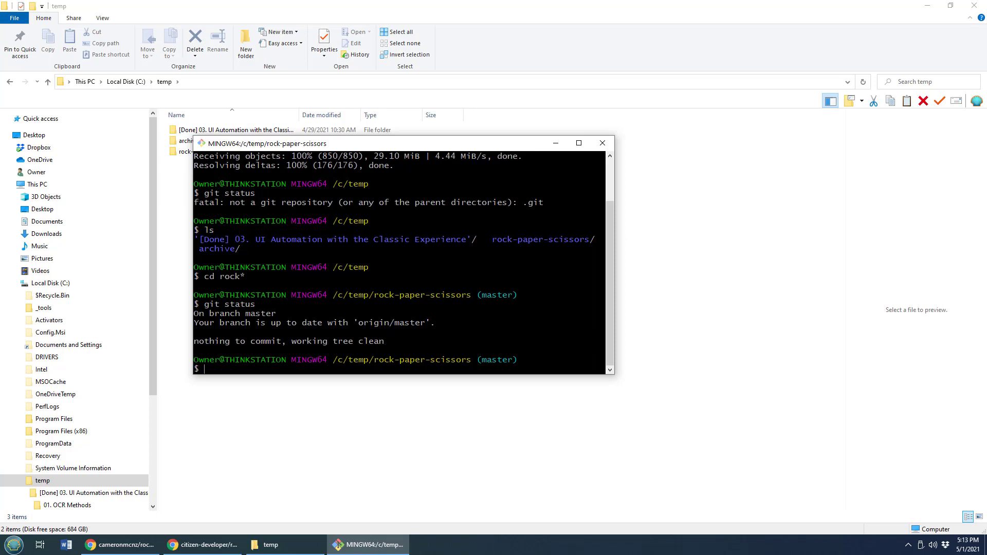
type("touch")
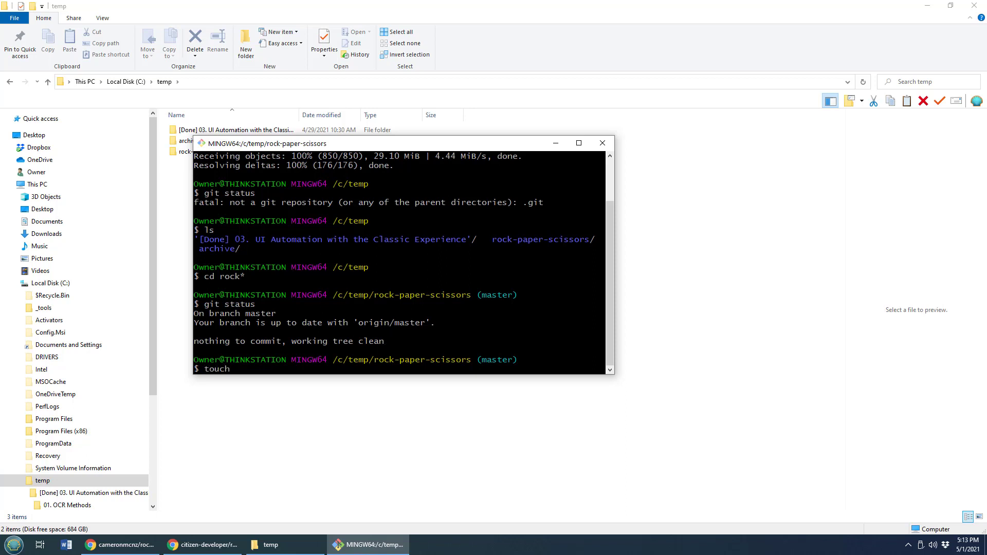
type("alp")
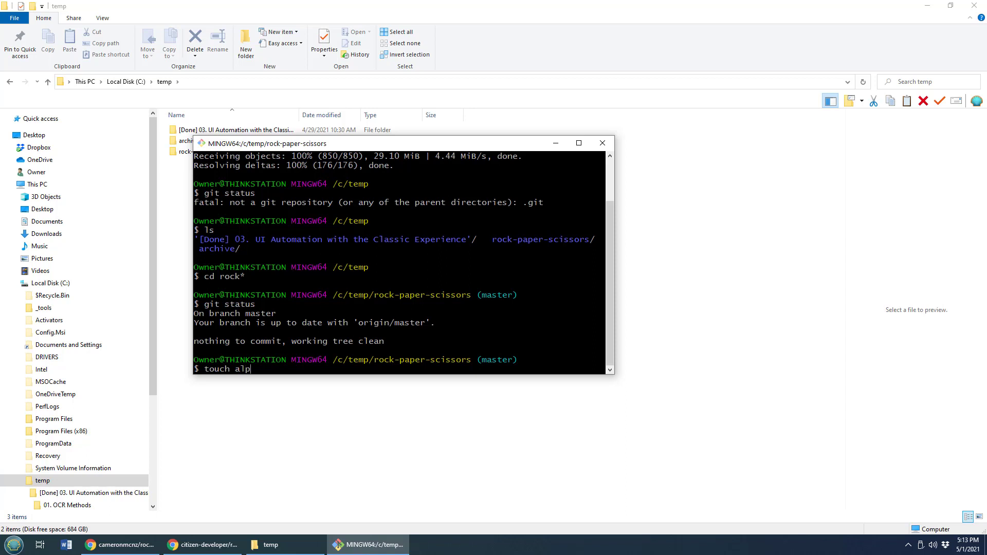
key("enter")
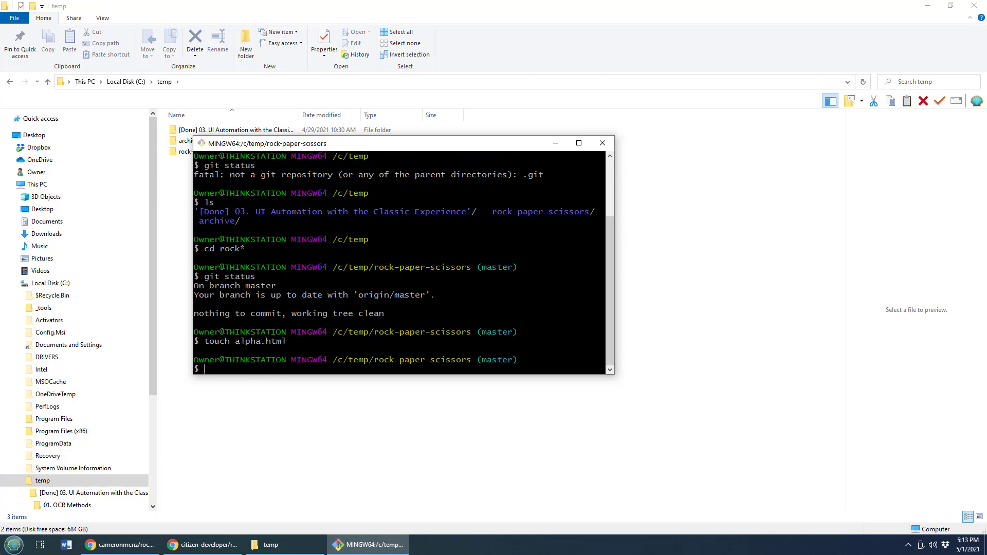
- Stage and commit alpha.html with message 'alpha was added', then push to origin
type("git add .")
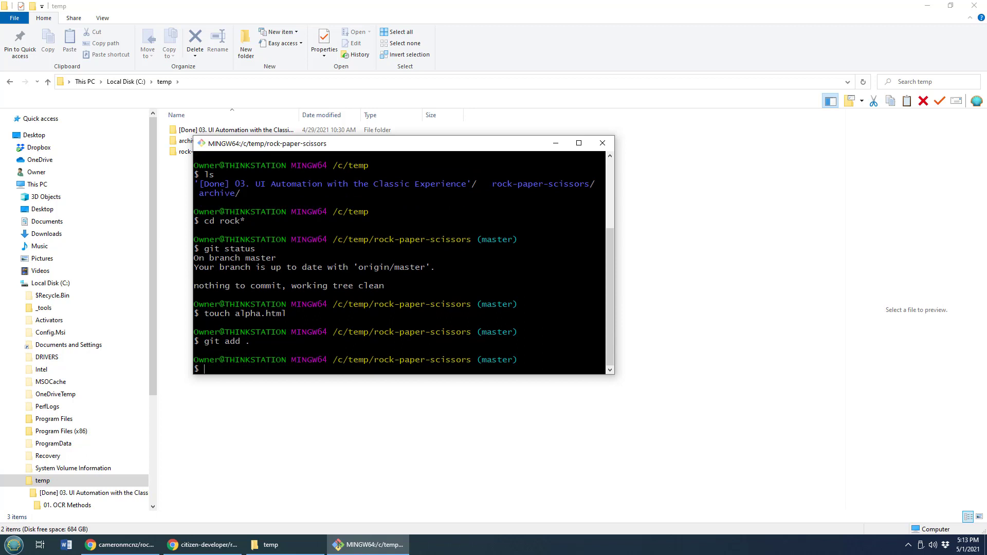
type("git commit -")
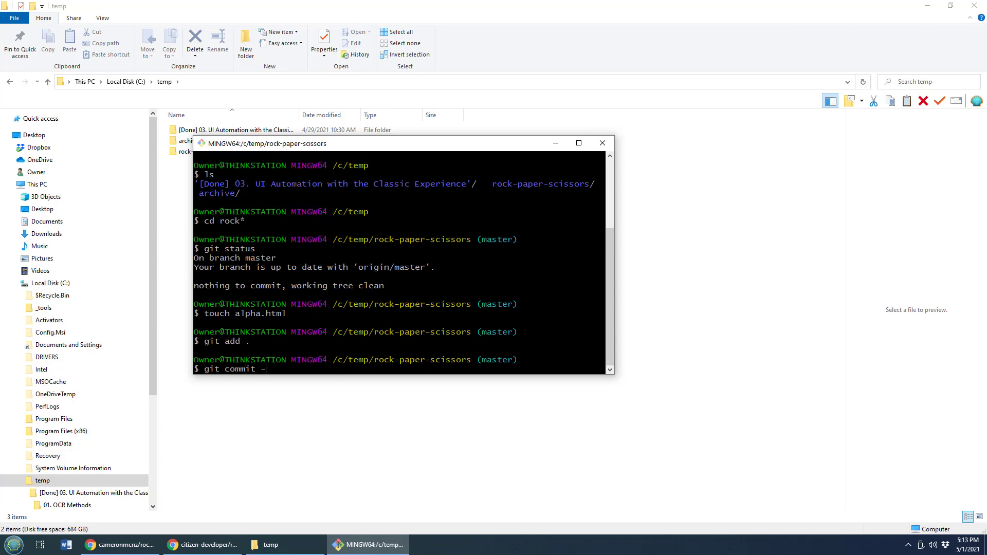
type("m \"")
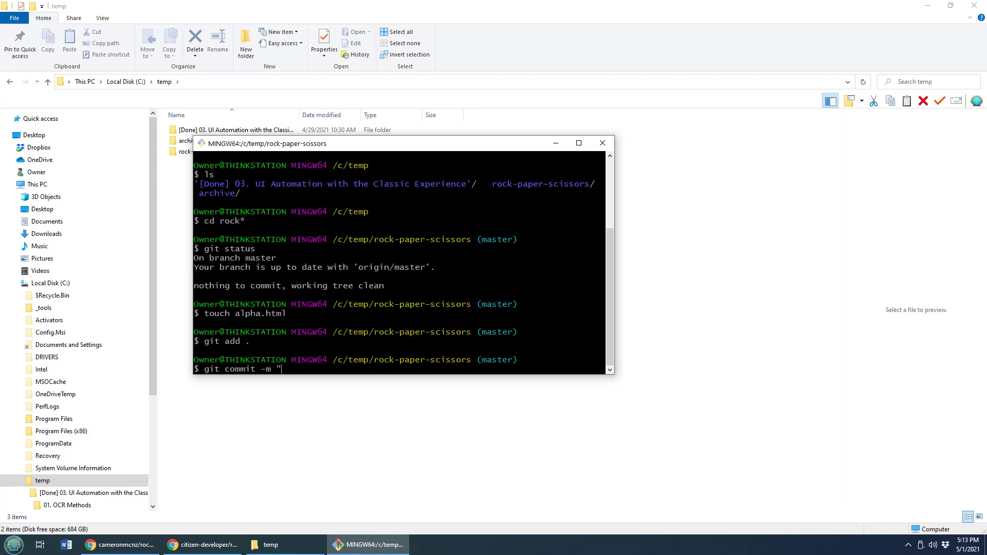
type("alpha was added")
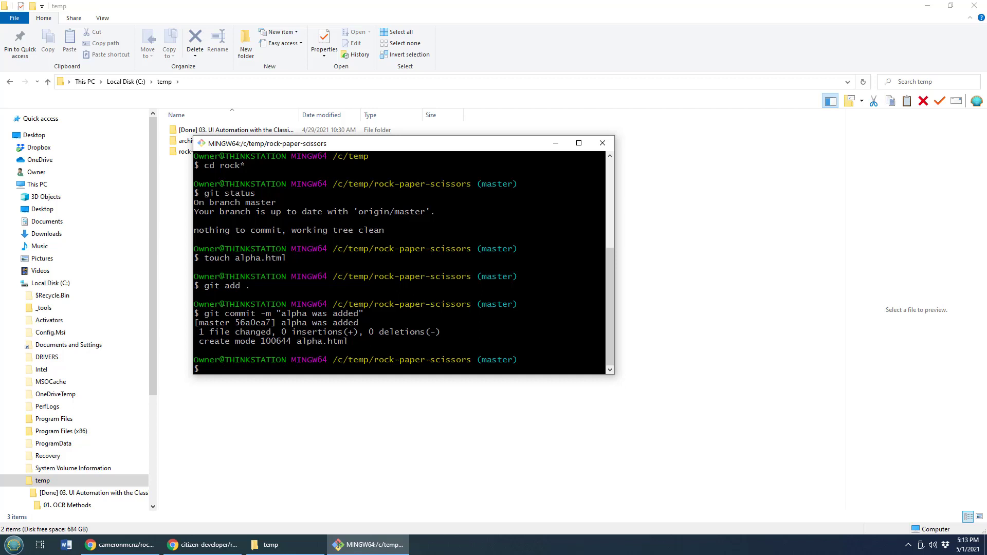
type("git push")
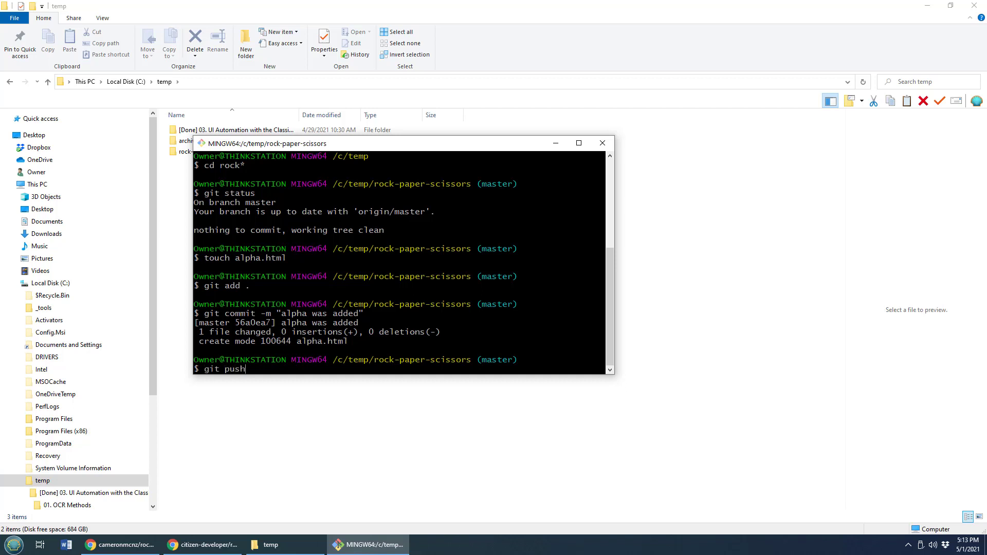
type("origin")
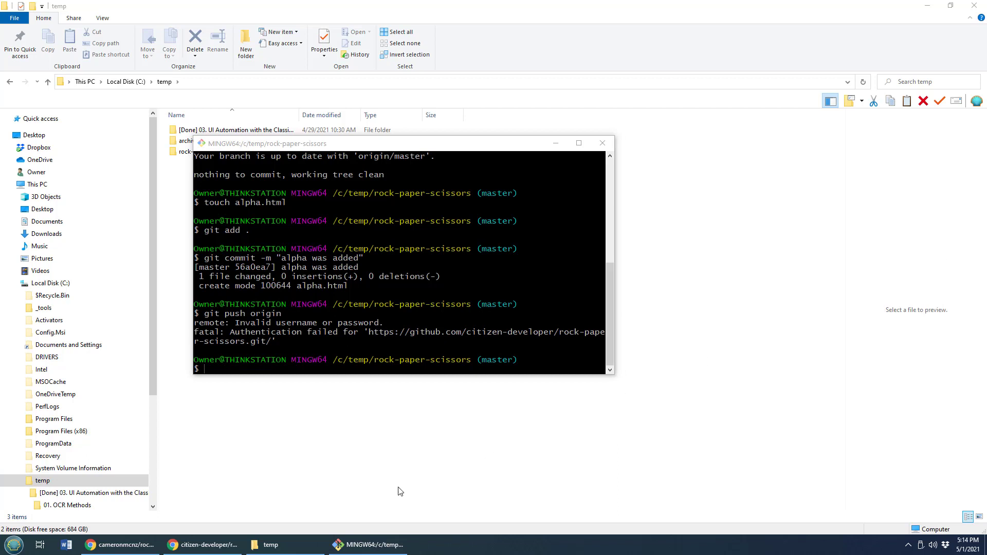
- Open Credential Manager from Start search and remove the github.com generic credential
left_click(11, 544)
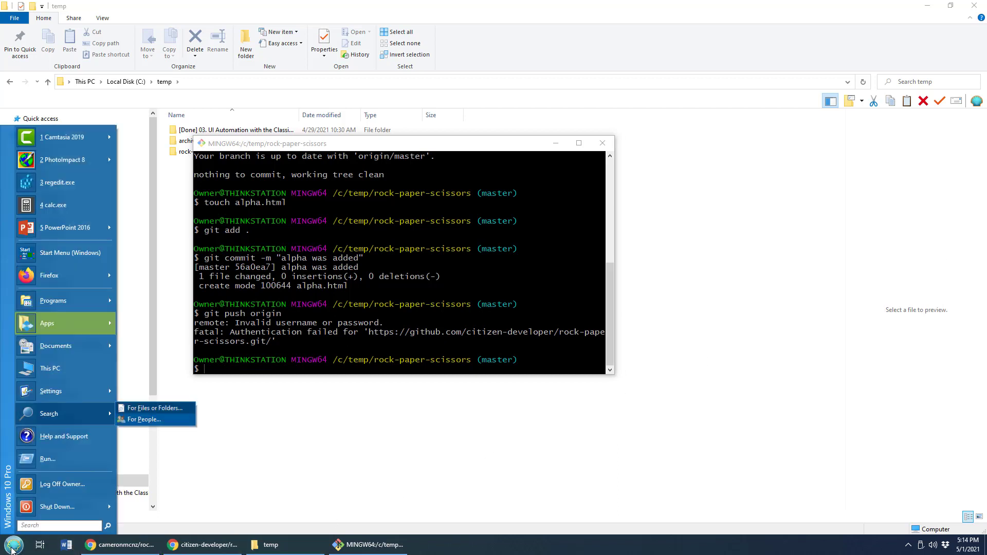
type("cred")
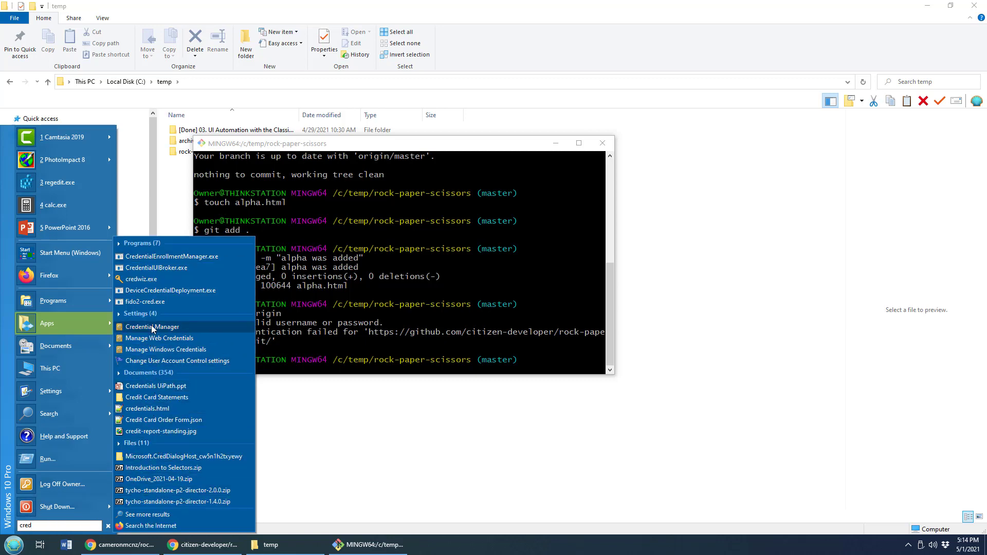
left_click(151, 327)
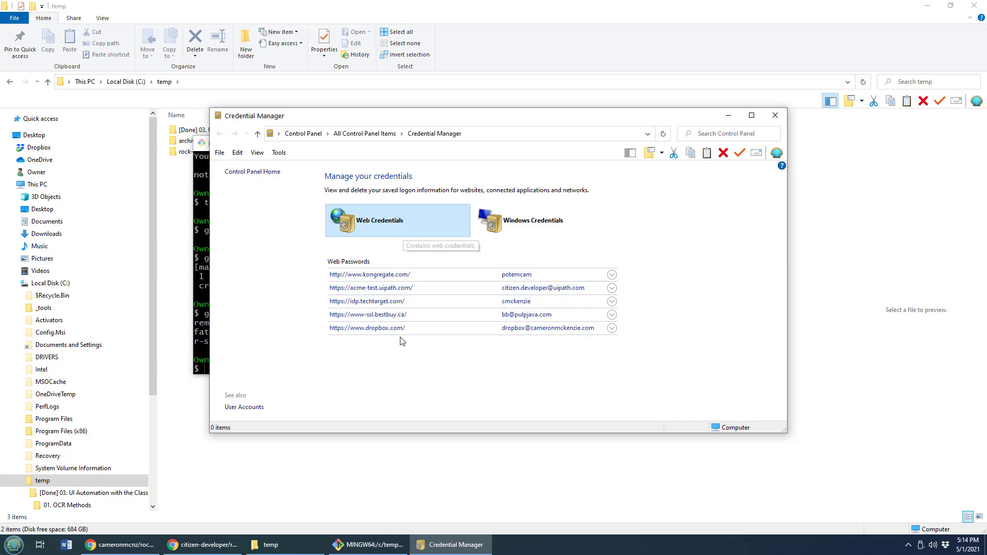
left_click(532, 220)
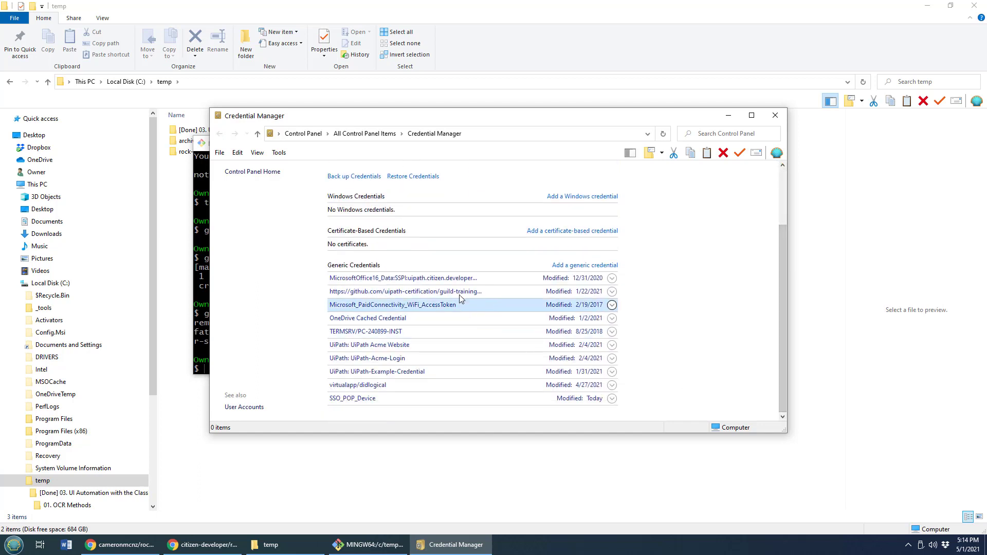
left_click(612, 291)
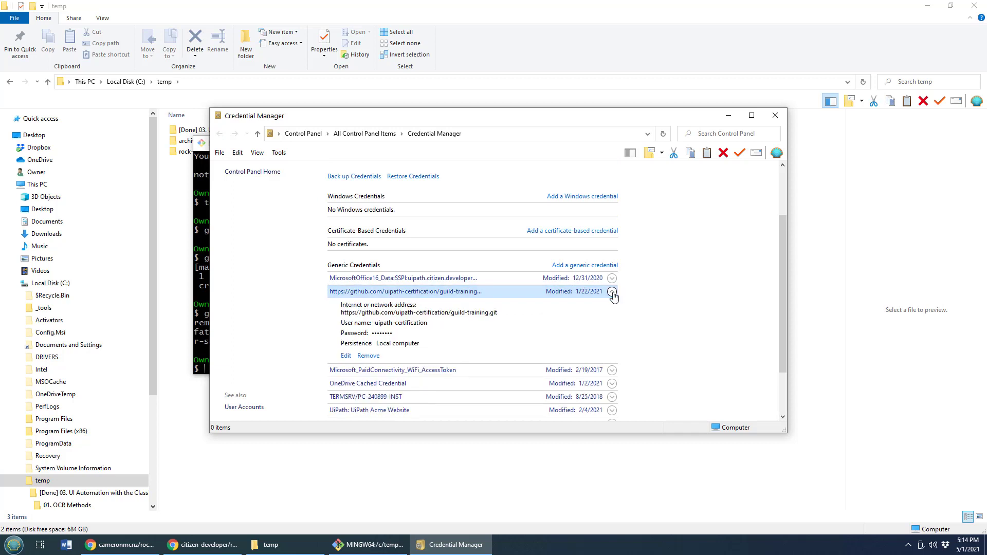
left_click(369, 356)
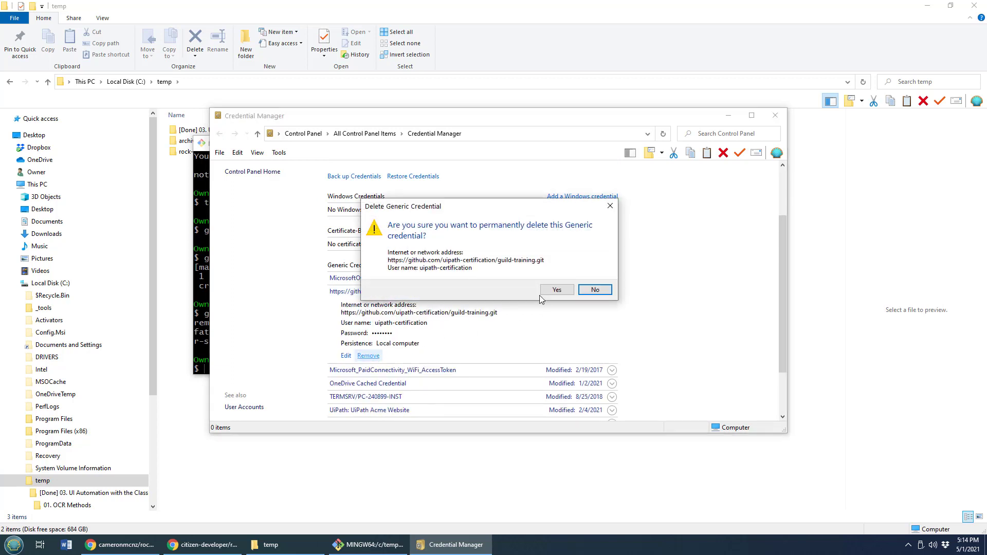
left_click(556, 289)
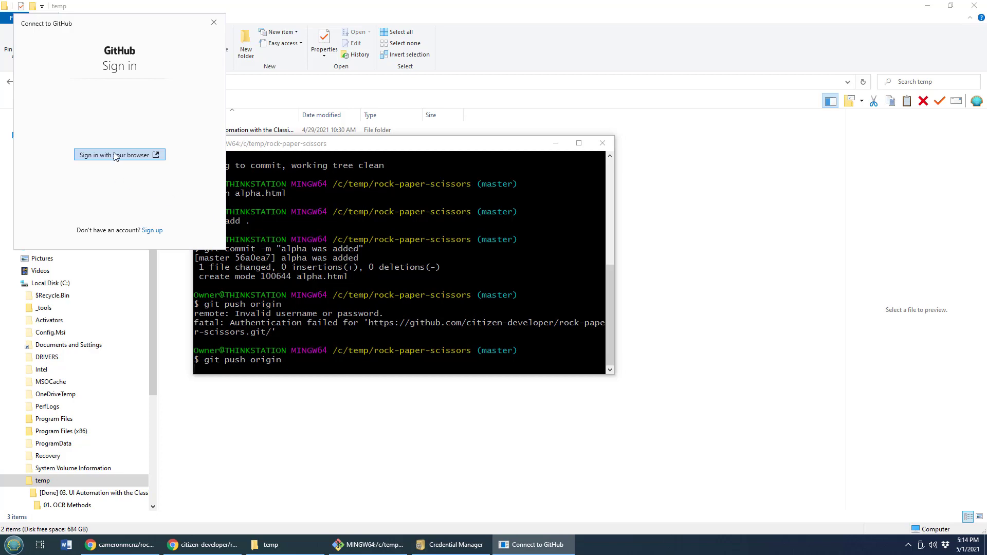
- Sign in as citizen-developer, authorize GitCredentialManager, and rerun git push origin
left_click(117, 154)
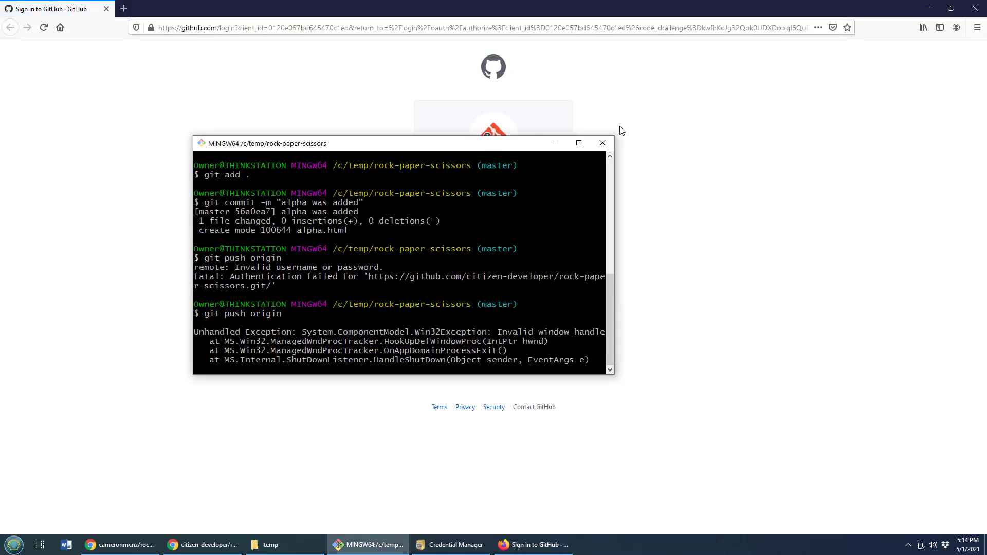
type("citizen-developer")
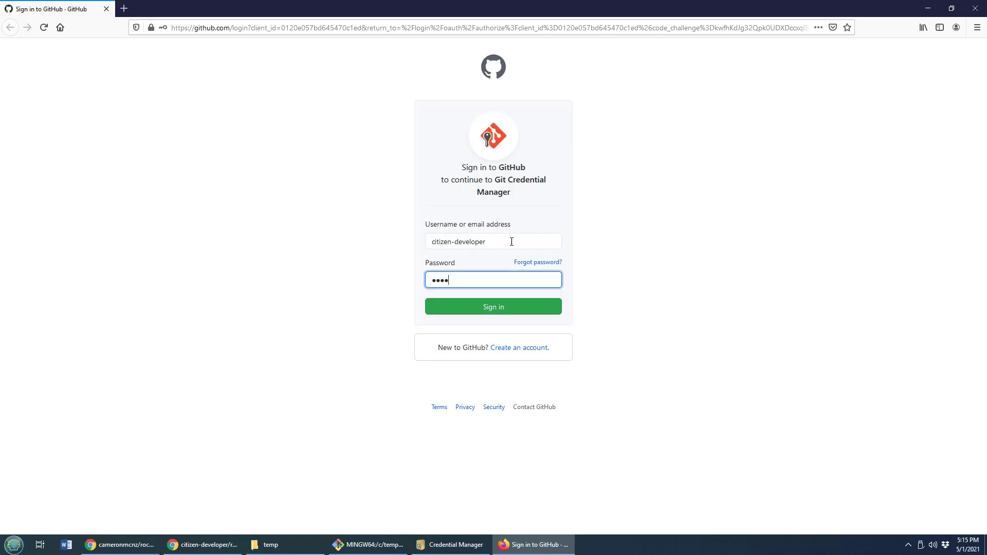
left_click(493, 306)
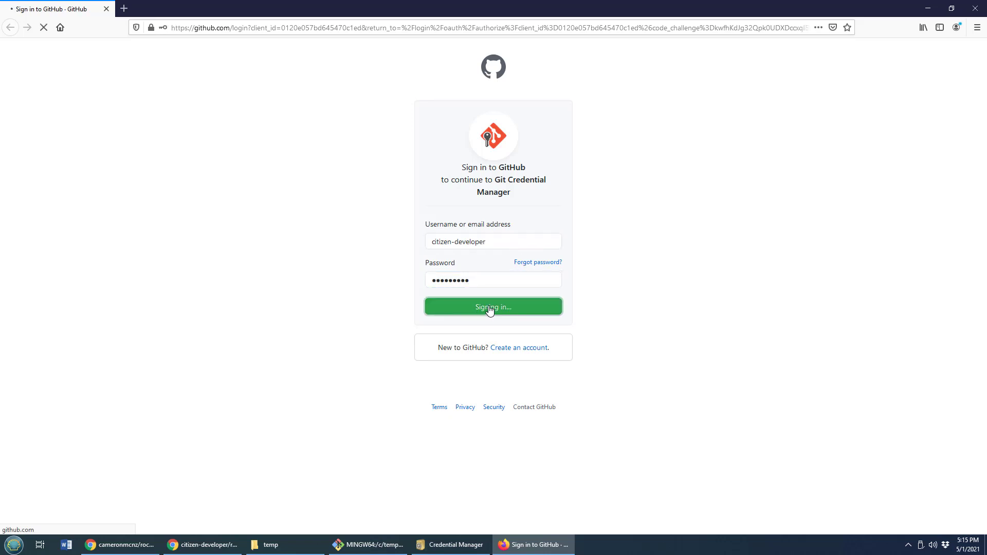
left_click(493, 306)
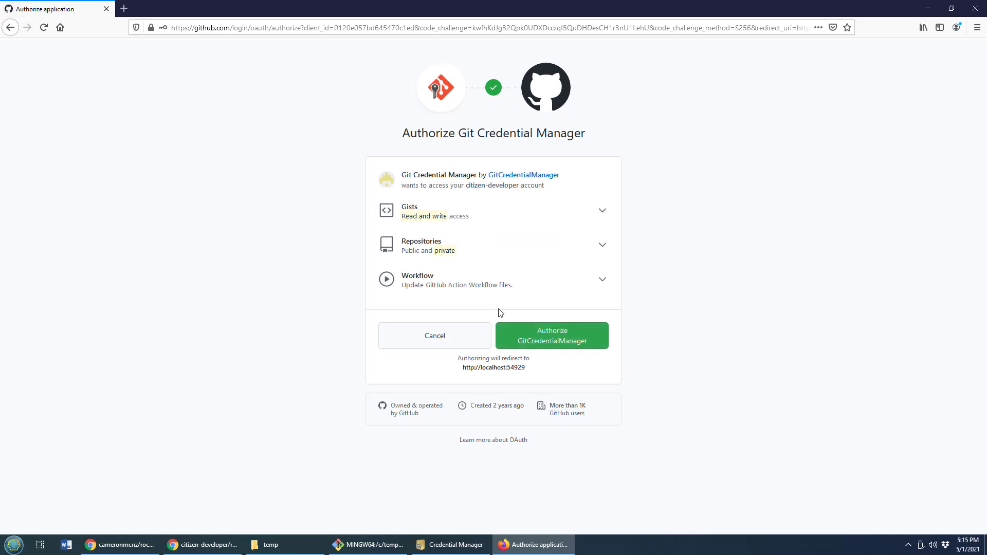
left_click(550, 335)
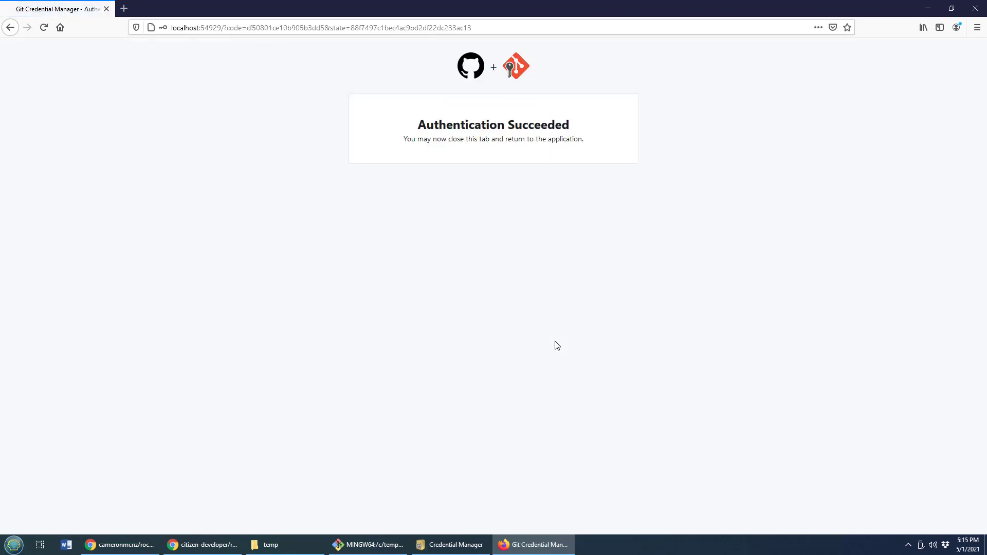
left_click(368, 544)
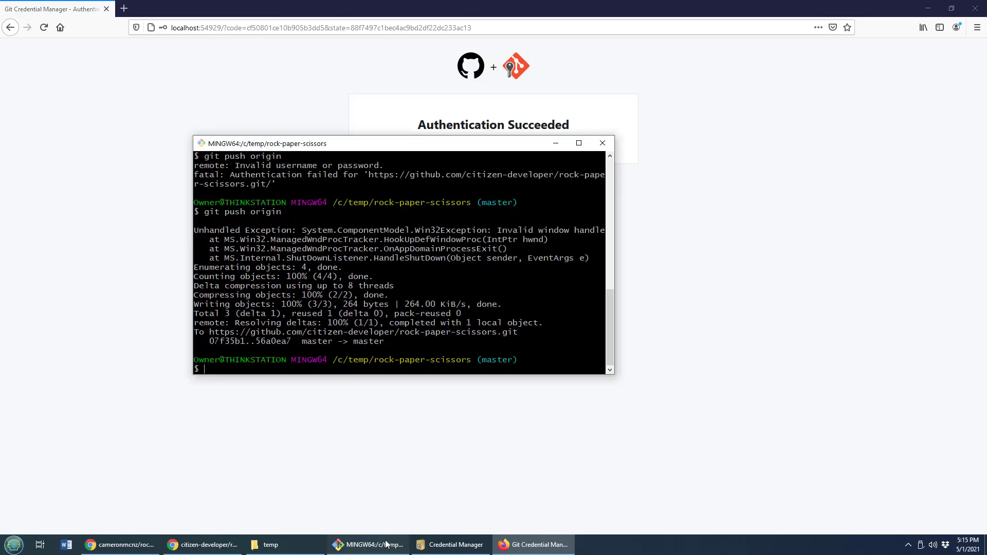
type("git push origin")
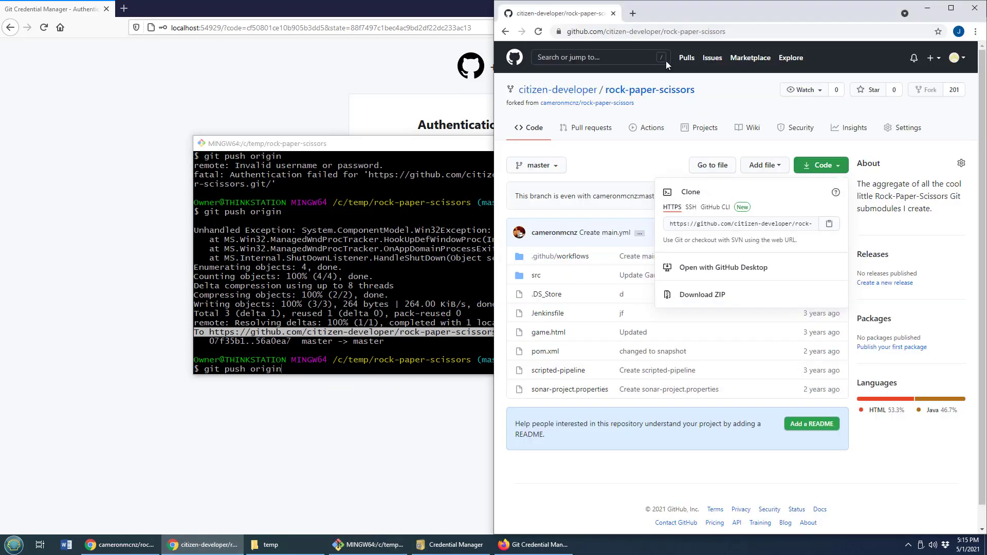
- Refresh the citizen-developer fork page and list local files to confirm alpha.html is present
left_click(538, 32)
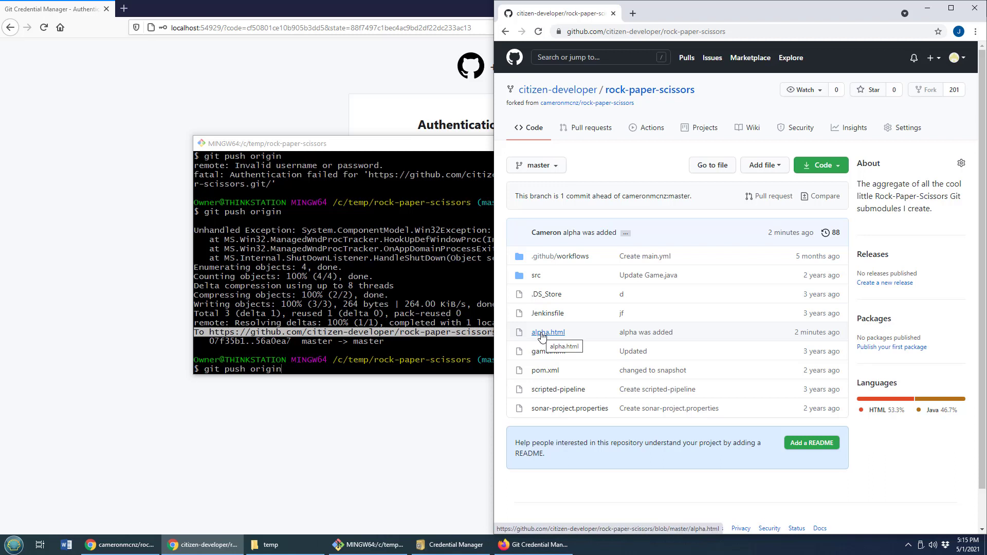
mouse_move(579, 337)
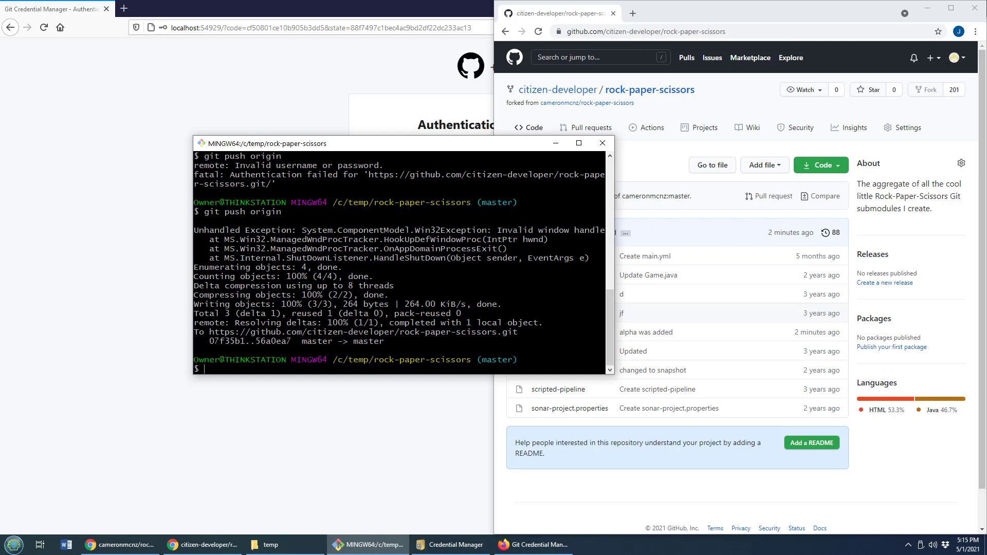
type("ls")
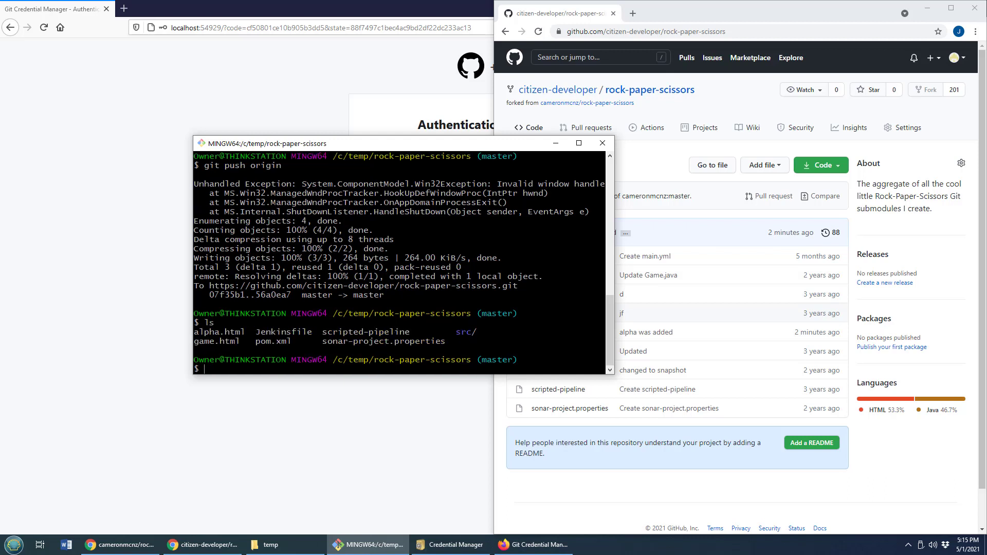
double_click(217, 342)
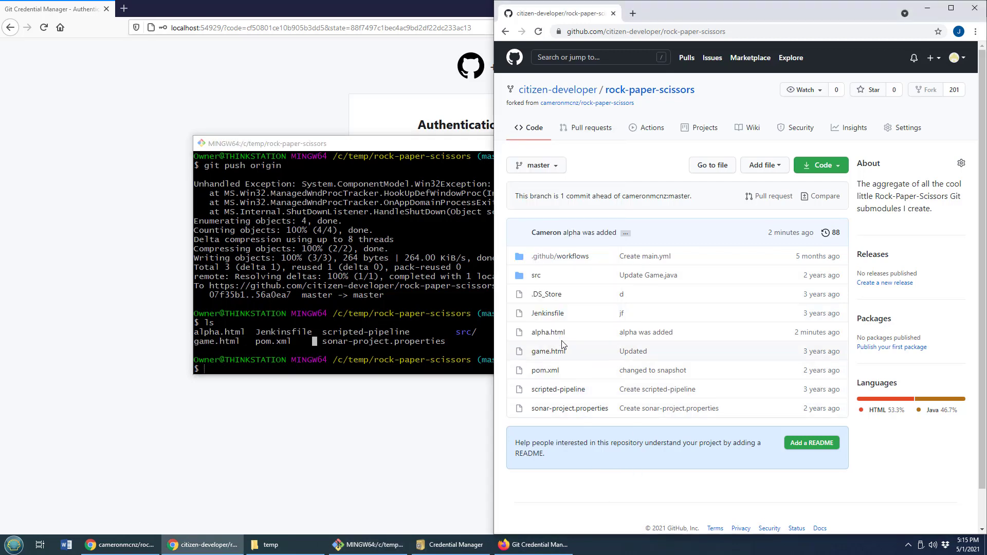
mouse_move(548, 351)
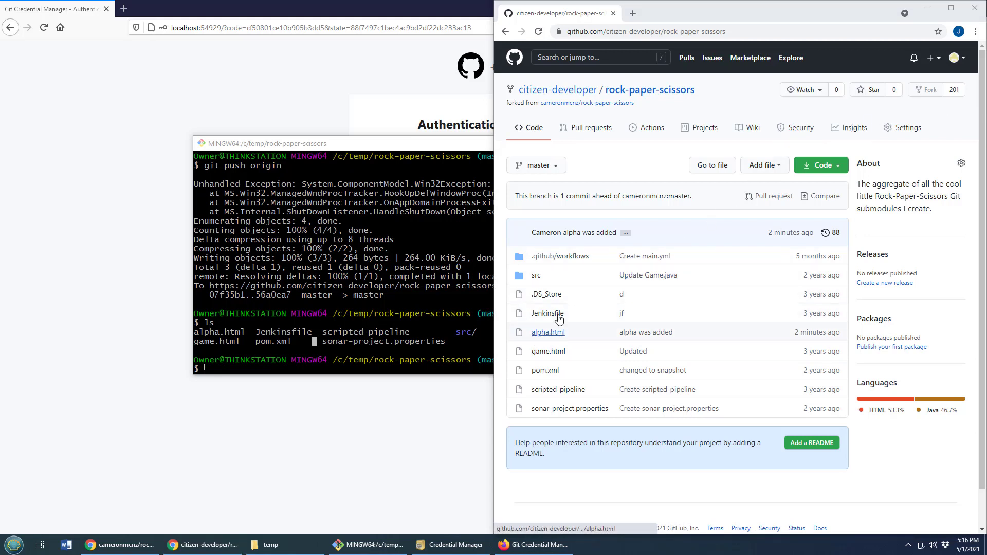
- Create pull request #22 'alpha was added' from citizen-developer:master into the original master
left_click(591, 129)
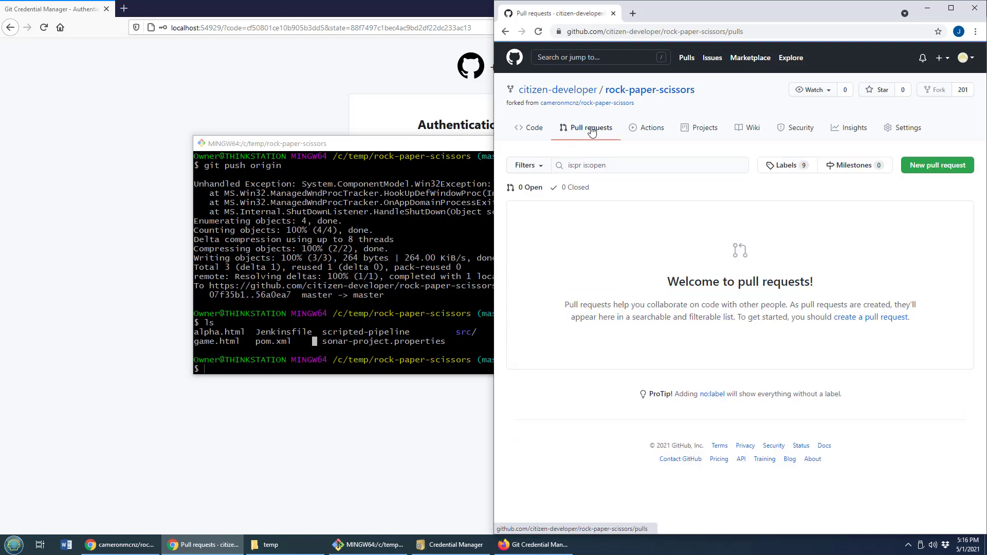
mouse_move(943, 165)
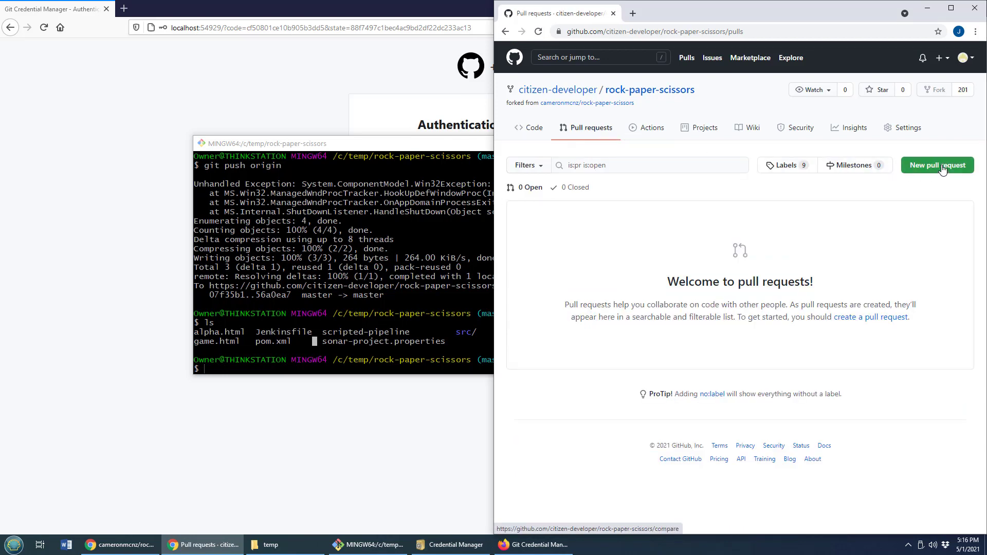
left_click(936, 165)
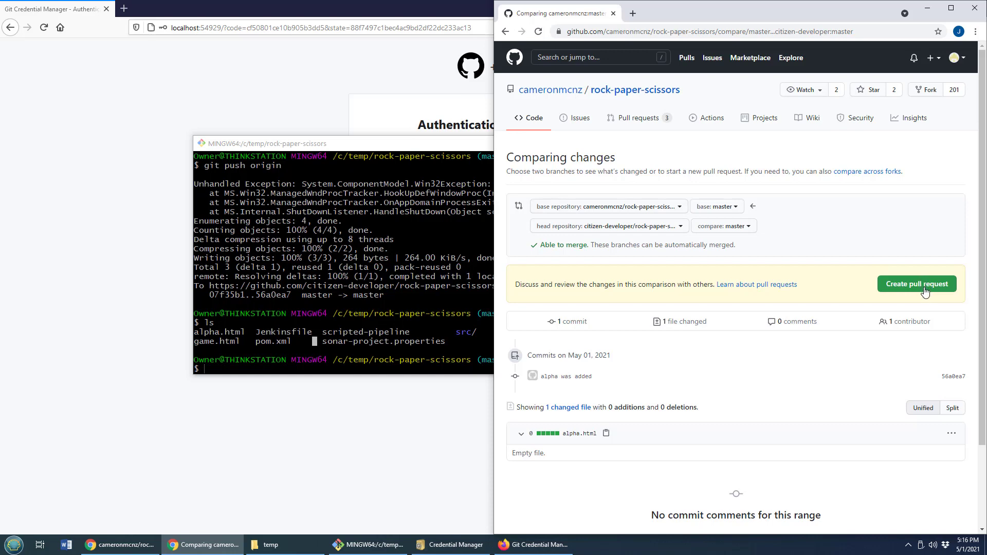
left_click(917, 284)
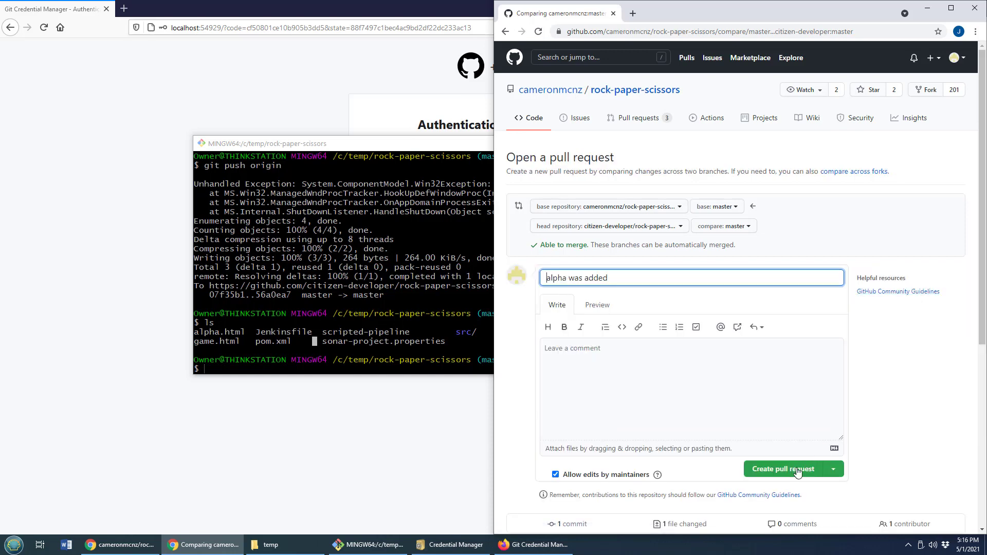
left_click(782, 469)
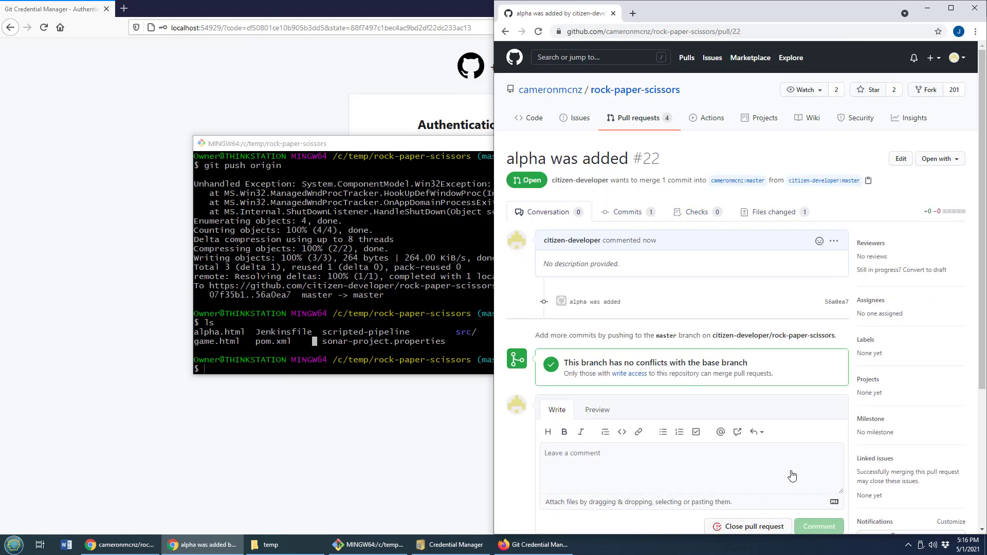
mouse_move(731, 474)
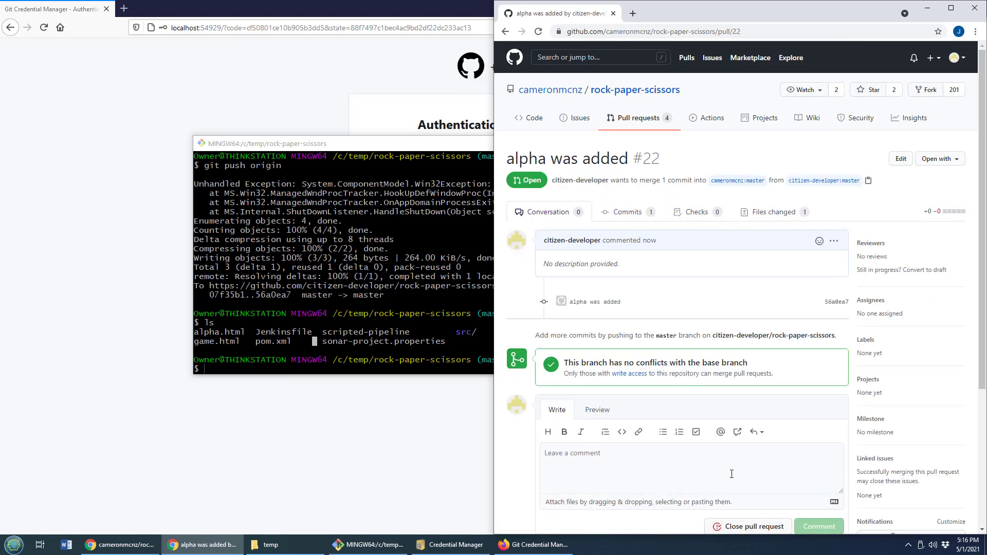
left_click(693, 469)
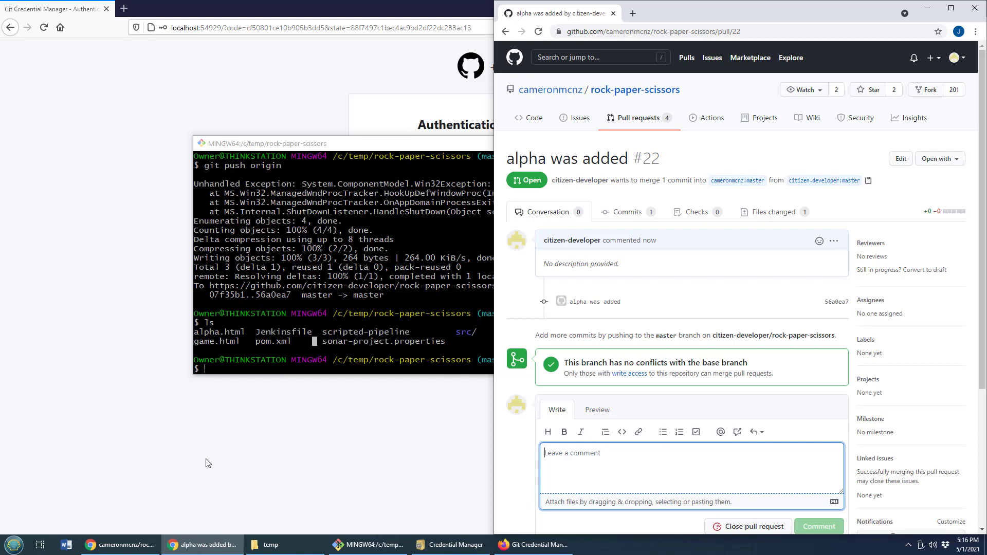
- Switch from the citizen-developer account to the rock-paper-scissors owner account
left_click(958, 57)
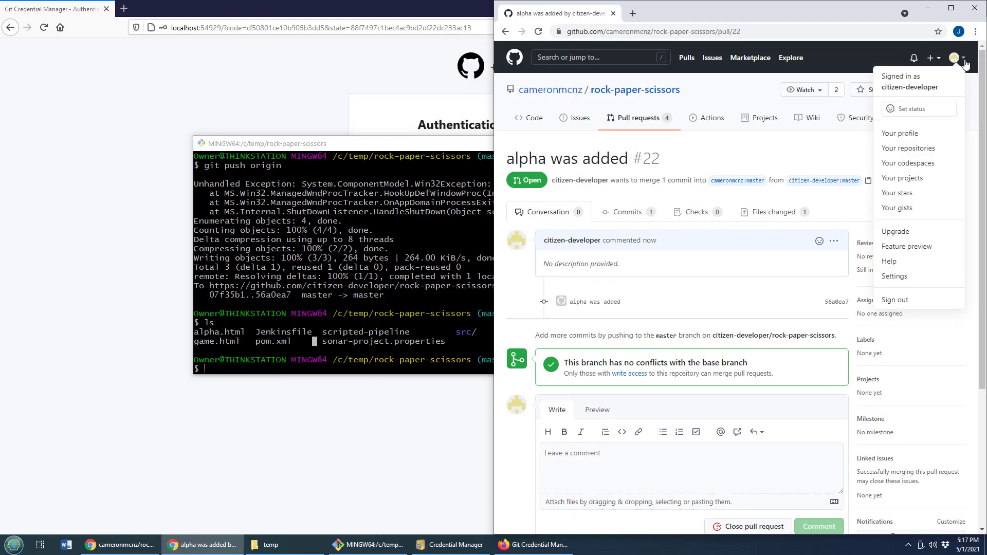
mouse_move(895, 300)
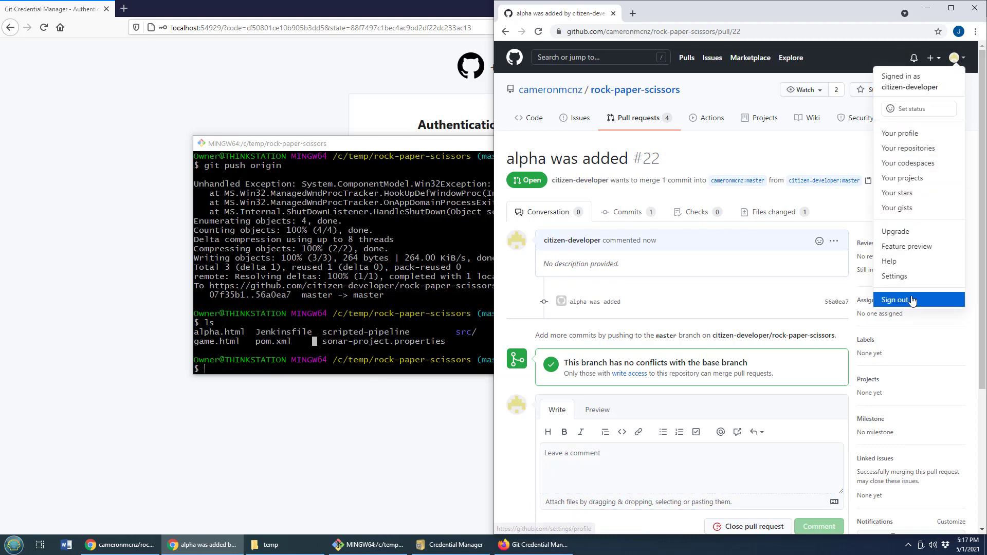
left_click(897, 300)
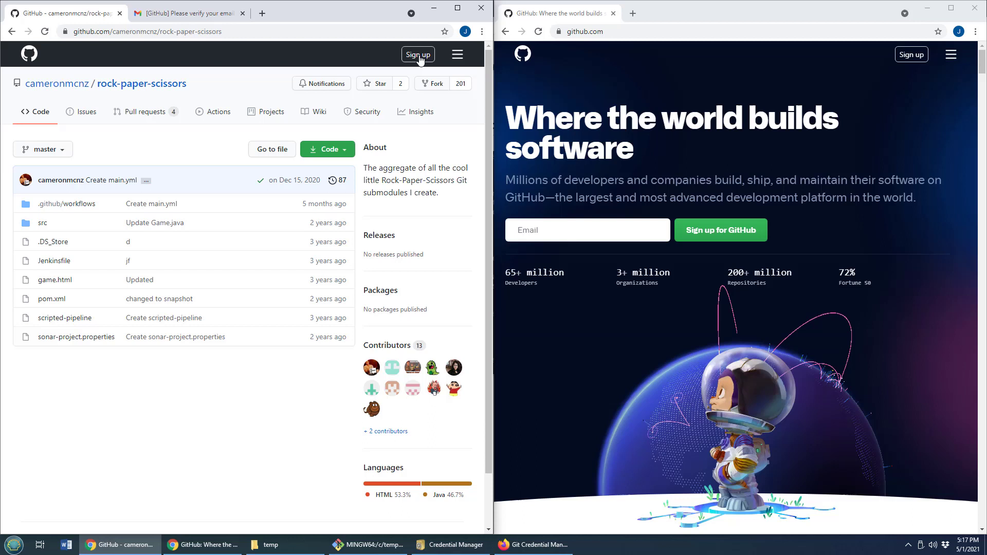
left_click(458, 54)
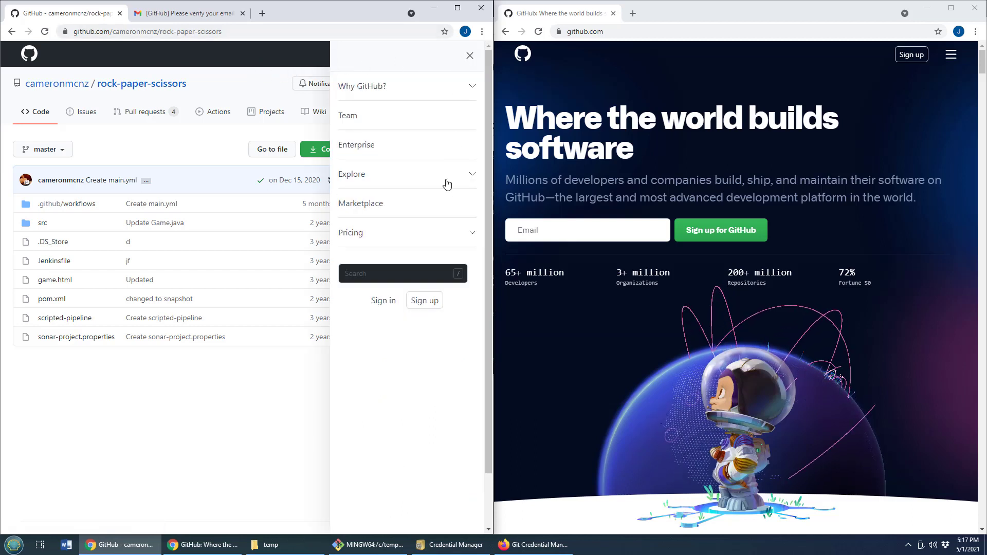
left_click(382, 300)
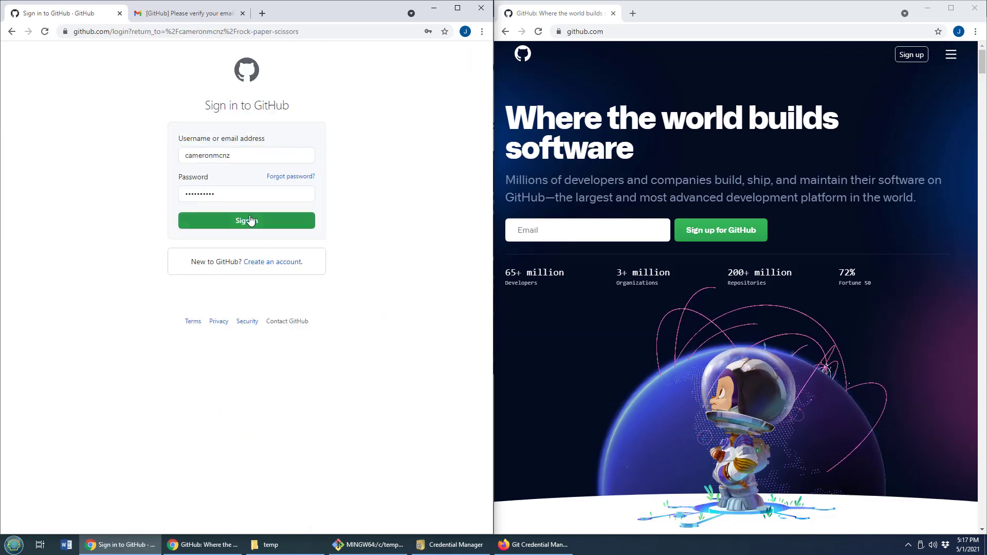
left_click(246, 221)
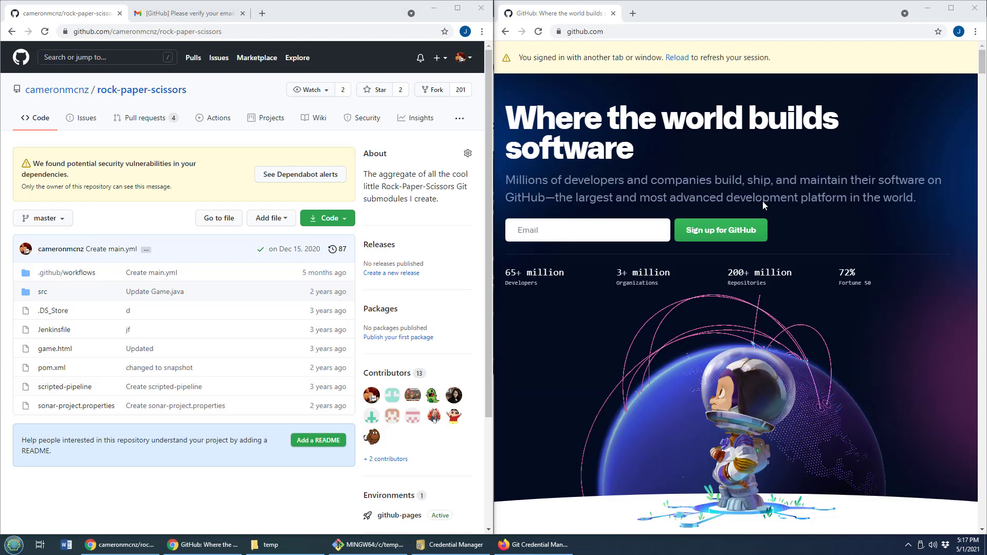
left_click(144, 118)
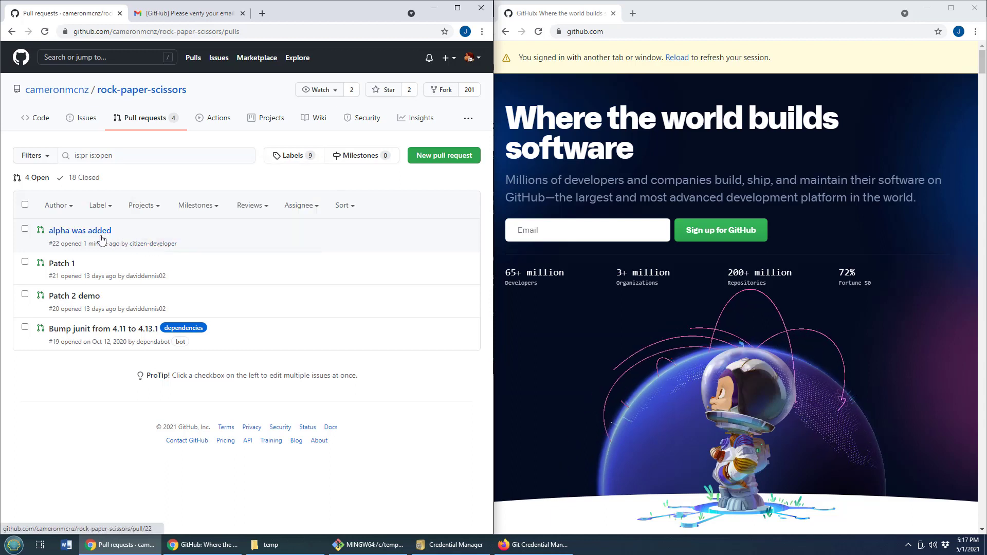
- Merge and confirm pull request #22 'alpha was added', then view the repository's Code page
left_click(24, 228)
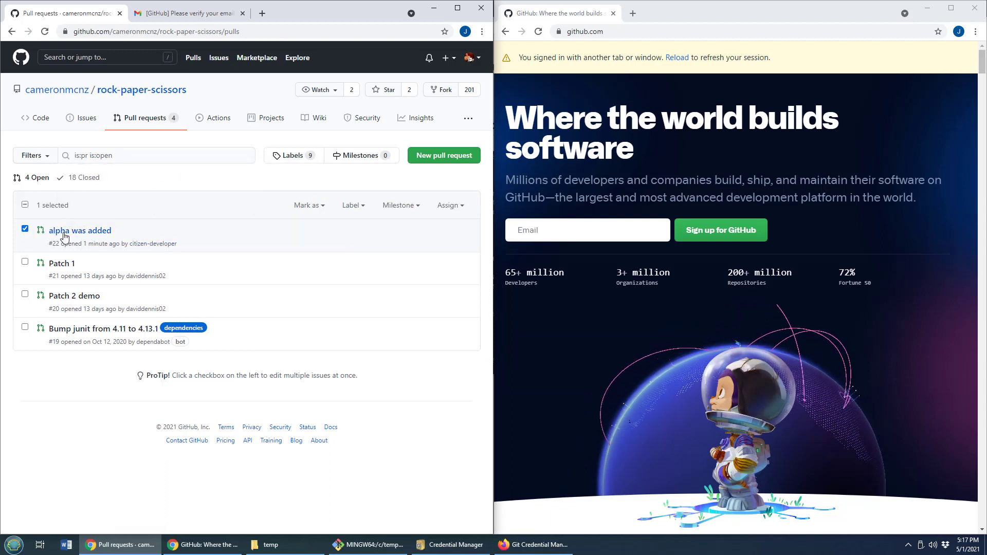
left_click(79, 229)
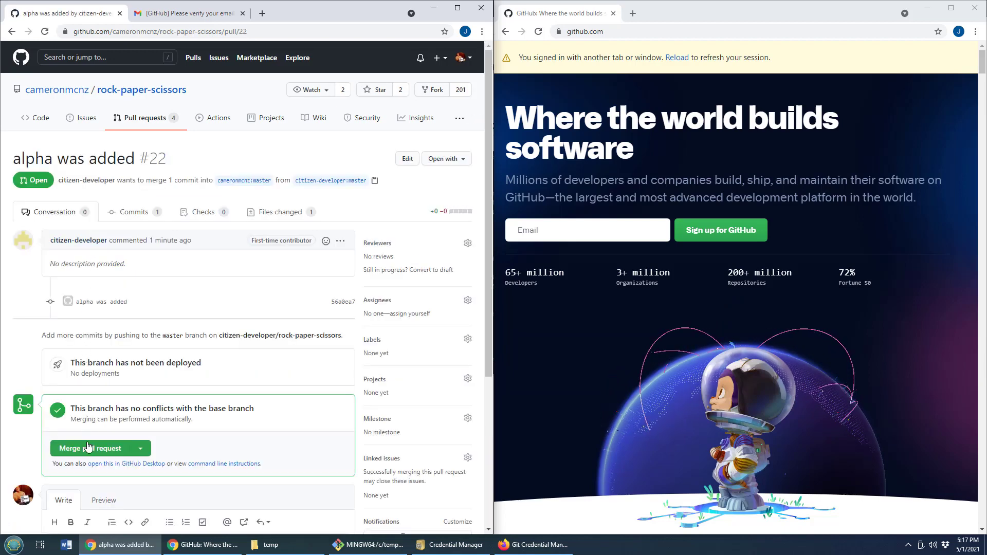
left_click(94, 448)
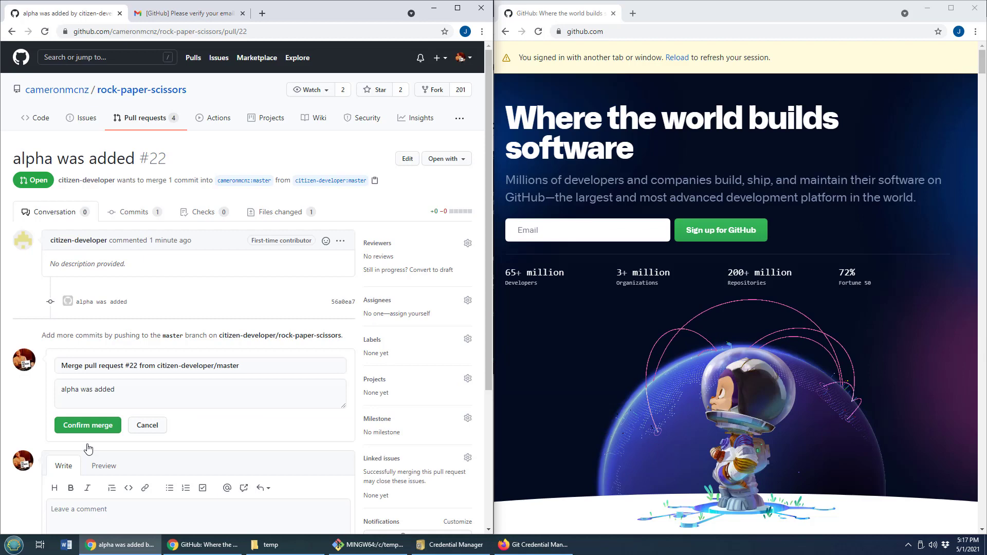
left_click(87, 425)
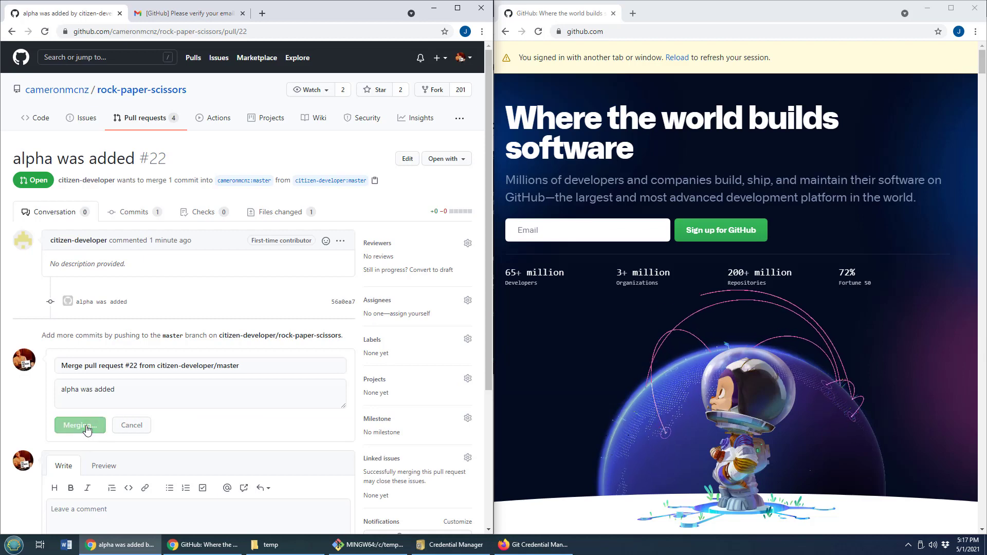
left_click(78, 425)
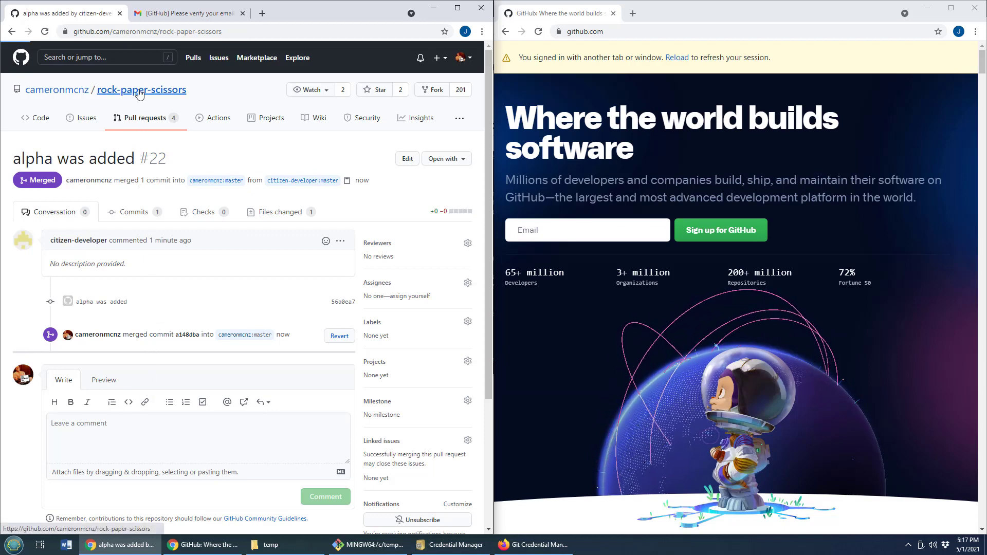
left_click(141, 89)
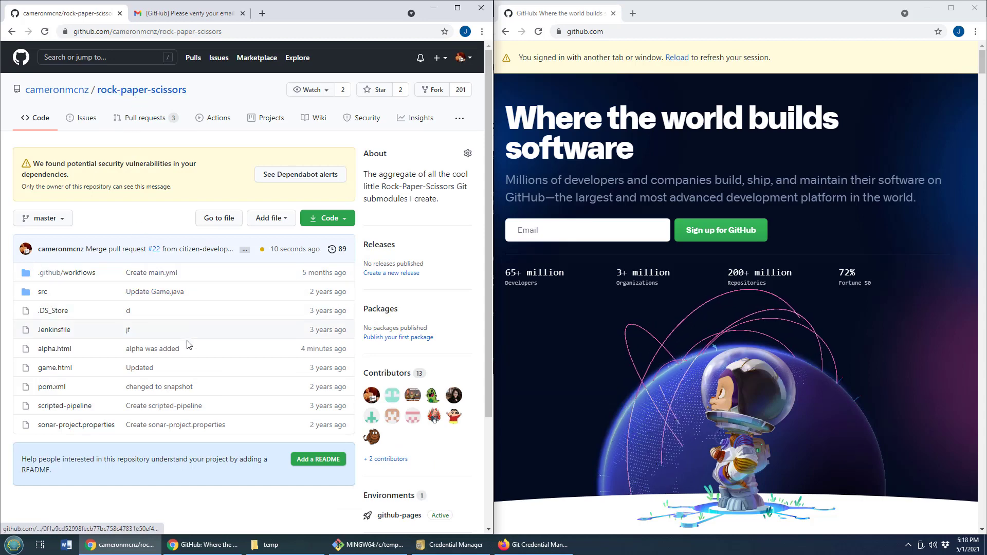